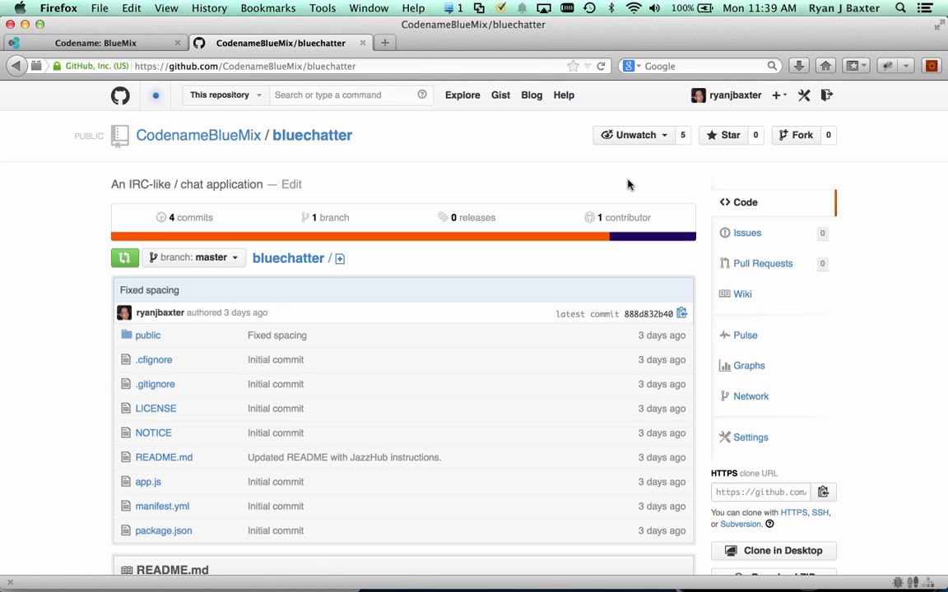
mouse_move(460, 171)
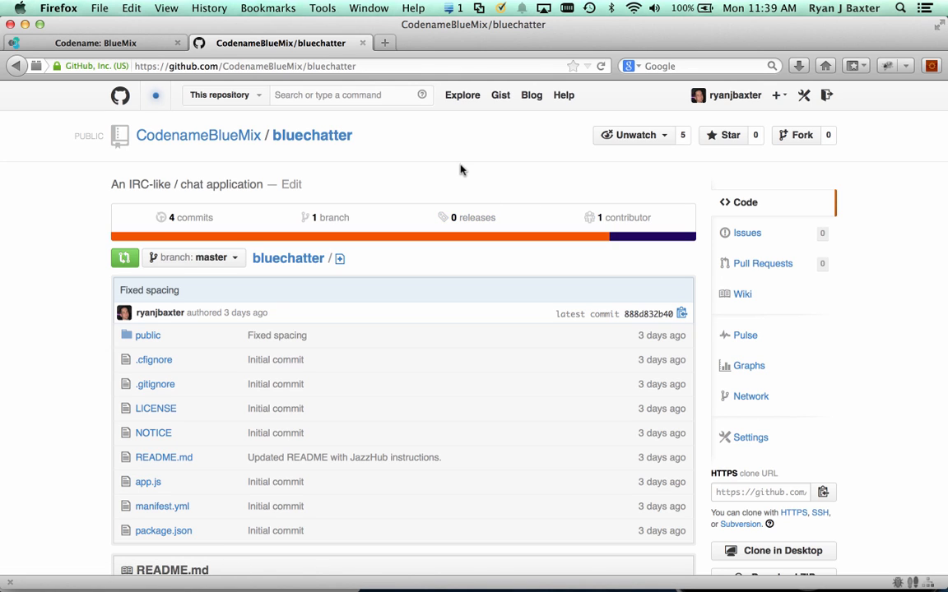
Step: Copy the bluechatter repository's HTTPS clone URL from its GitHub page
scroll(down, 3)
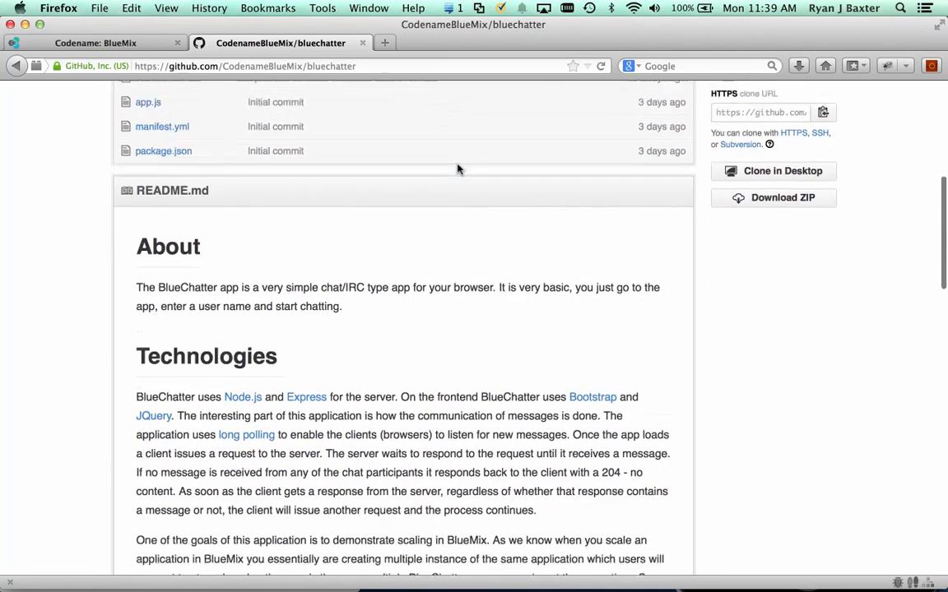
scroll(down, 3)
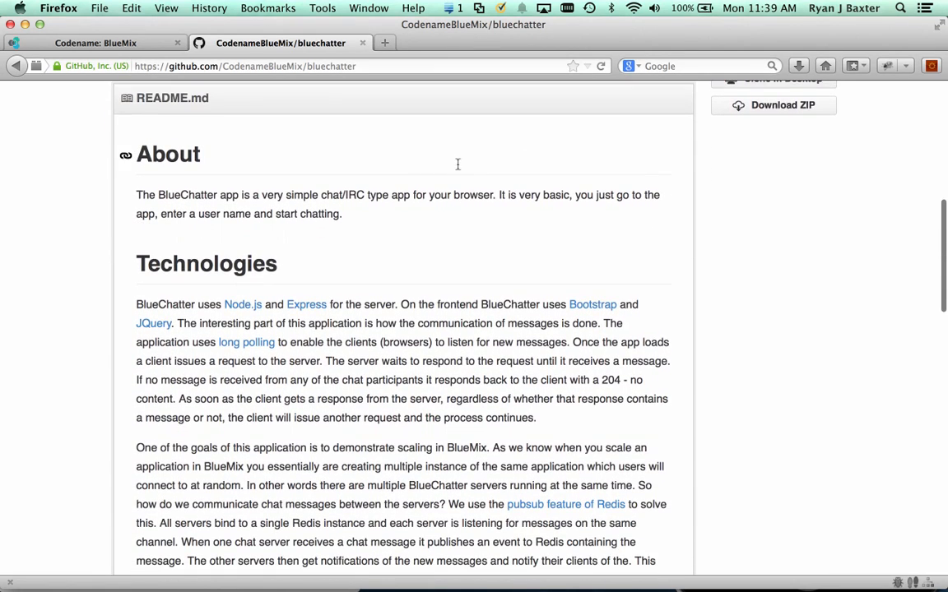
scroll(down, 3)
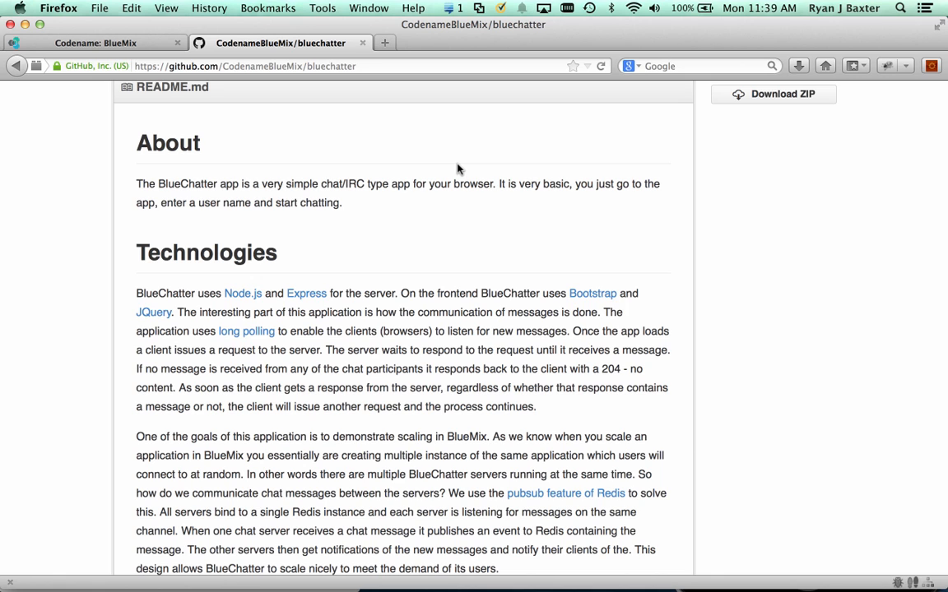
scroll(down, 3)
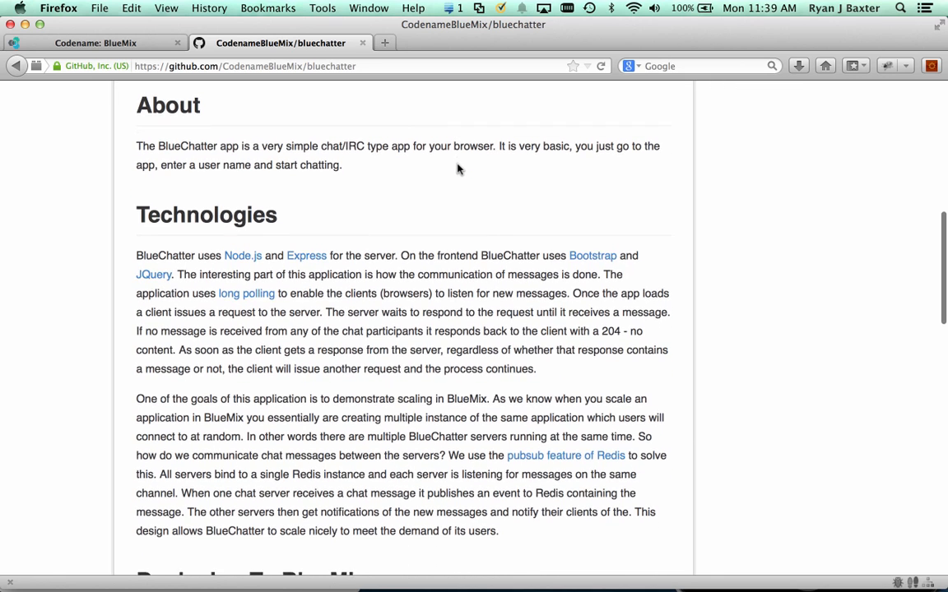
scroll(down, 3)
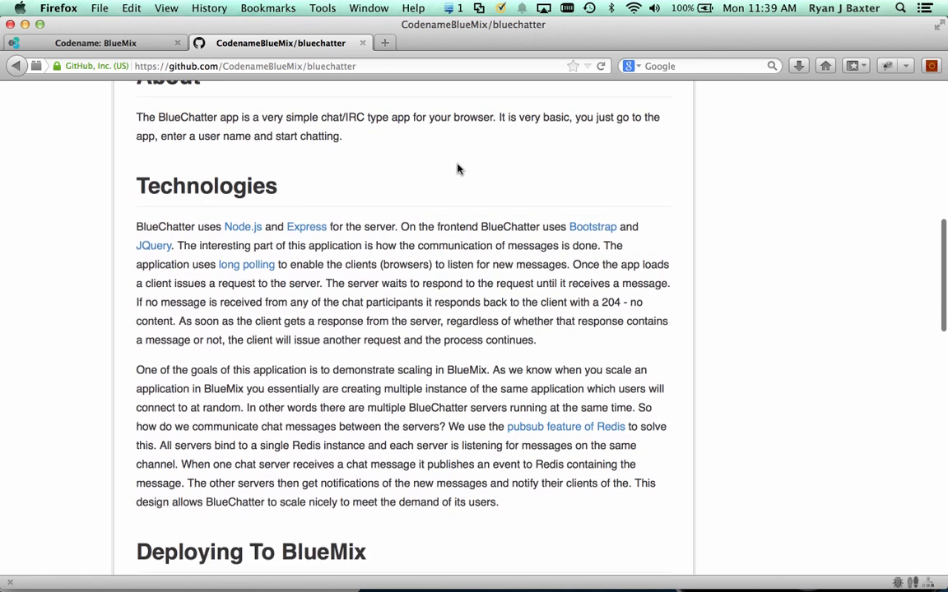
scroll(up, 3)
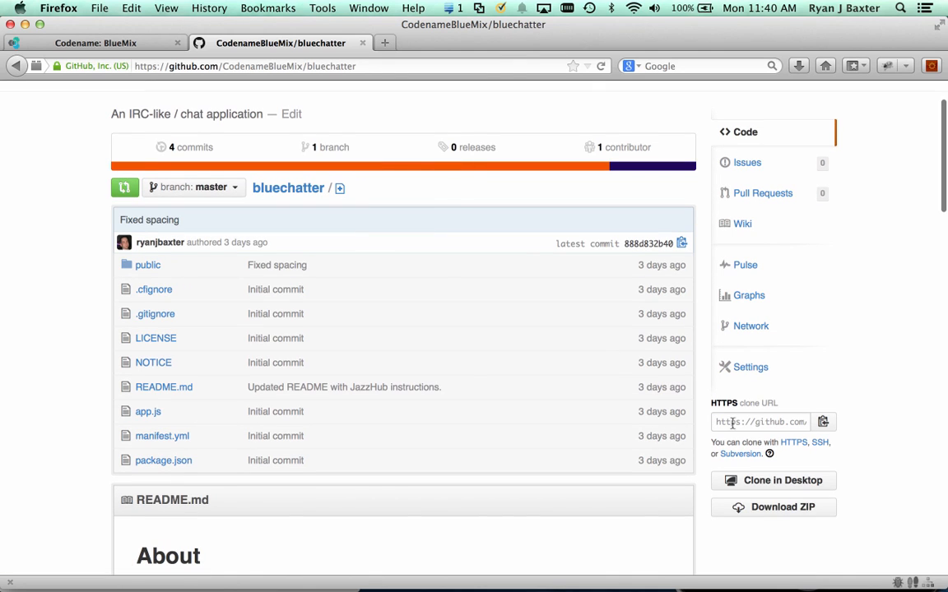
click(760, 422)
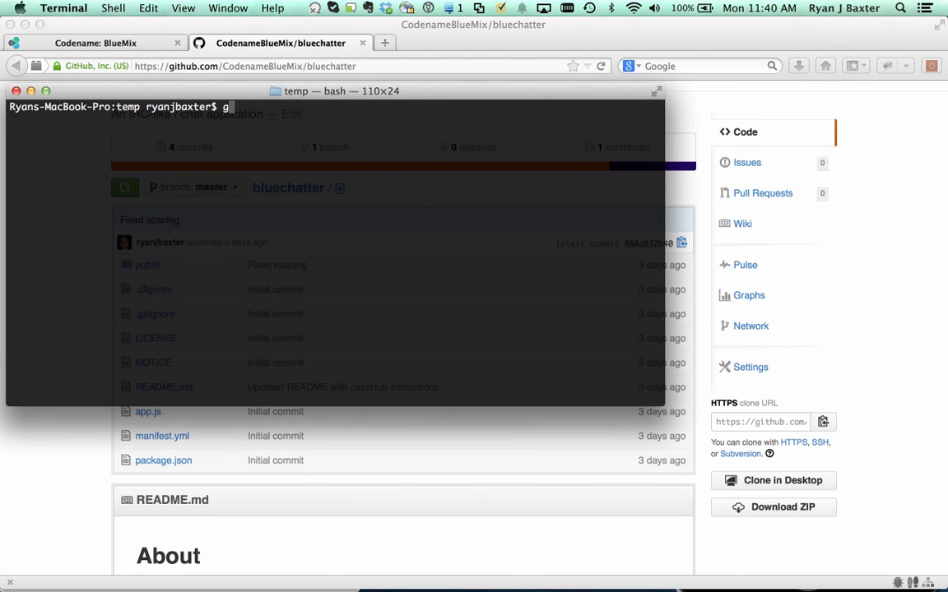
text(it clone https://github.com/CodenameBlueMix/bluechatter.git)
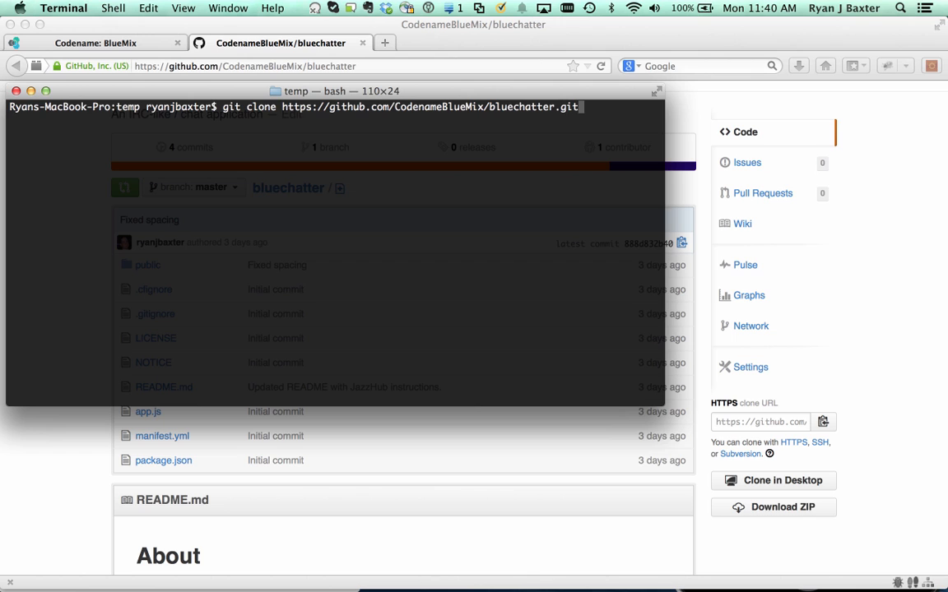
key(Return)
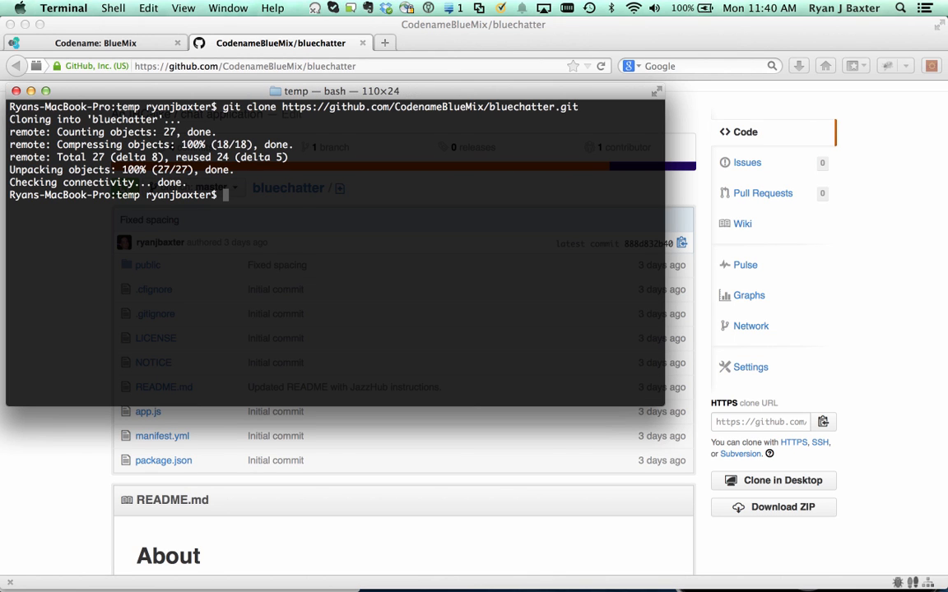
text(cd)
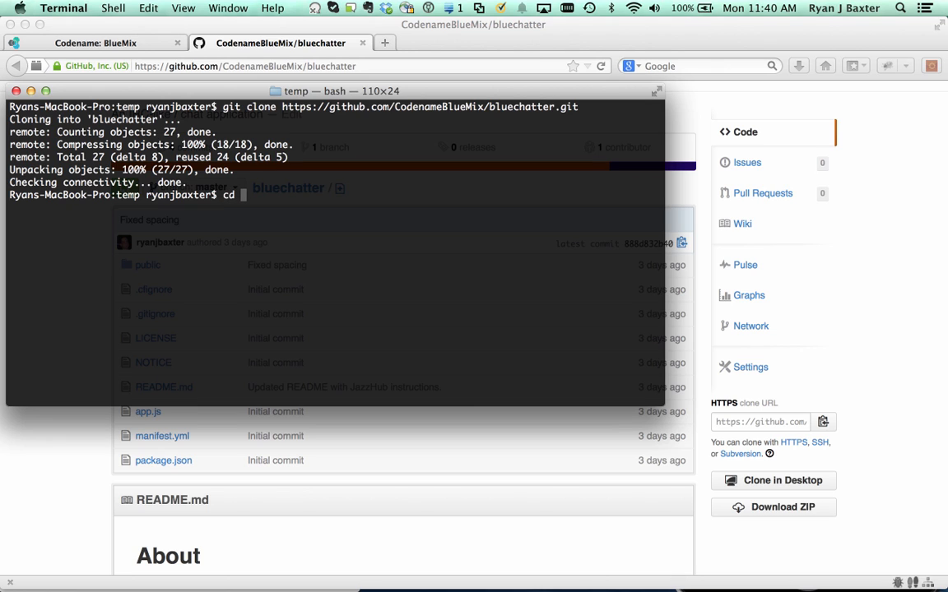
text(bl)
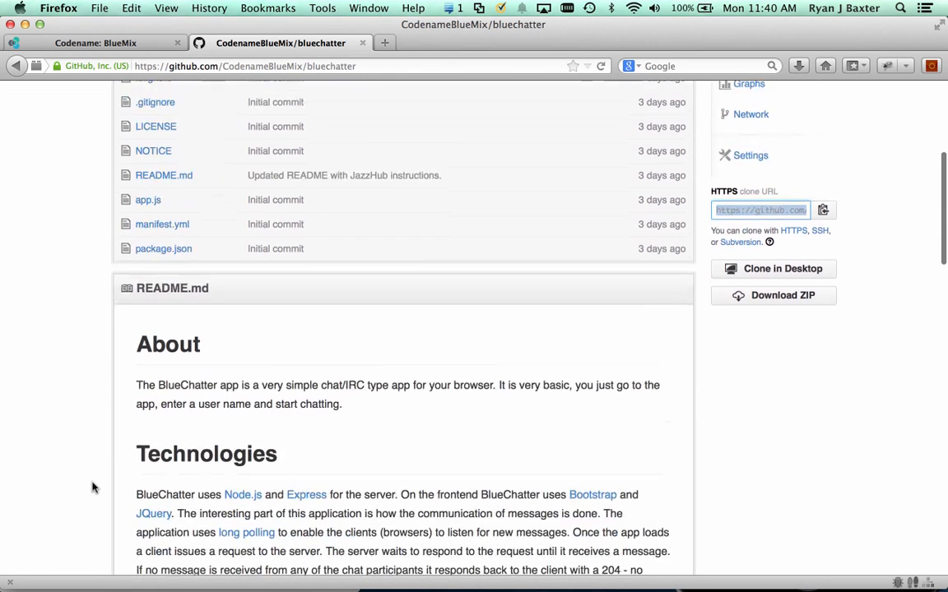
Step: Scroll the README to the 'Deploying To BlueMix' and 'Using The Cloud Foundry CLI' sections
scroll(down, 3)
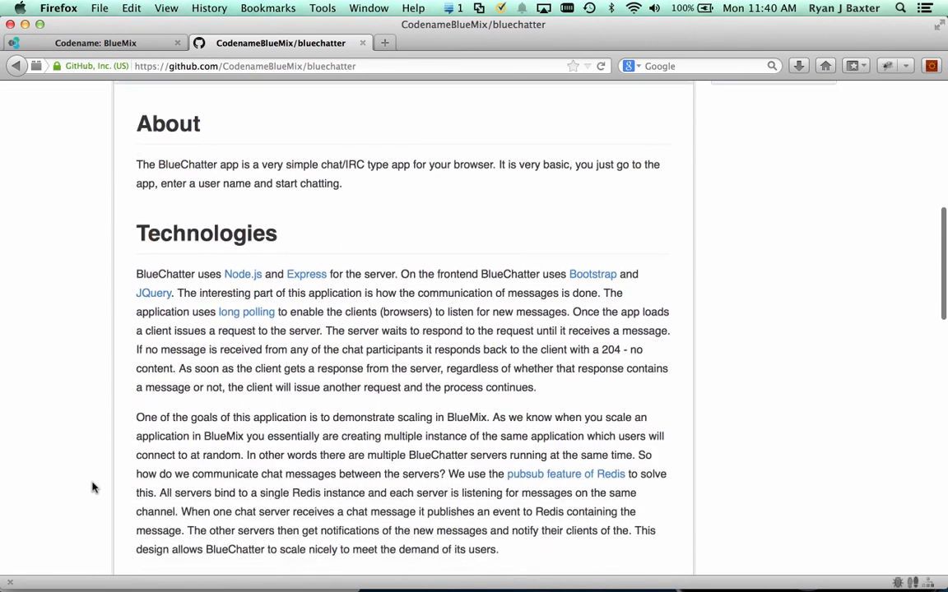
scroll(down, 3)
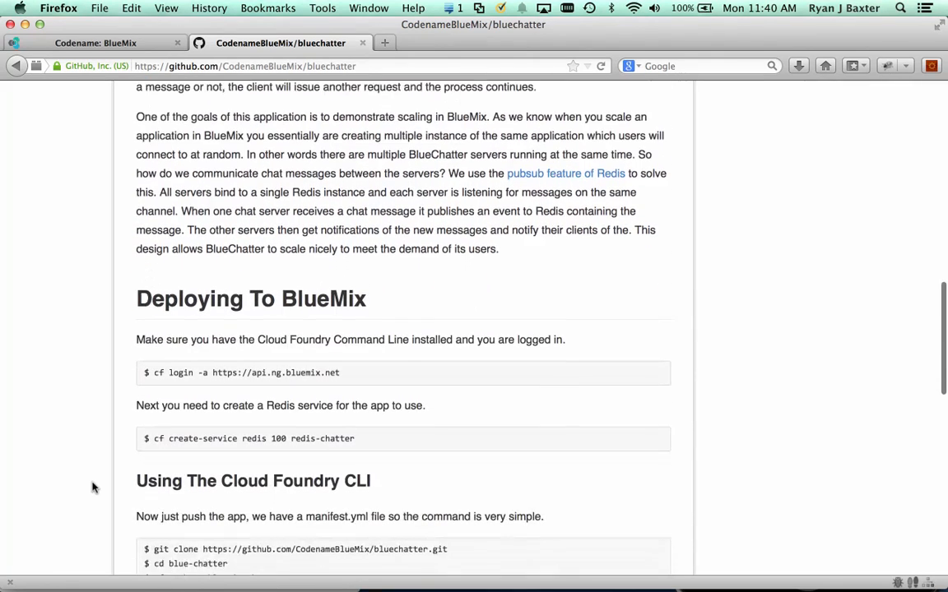
scroll(down, 3)
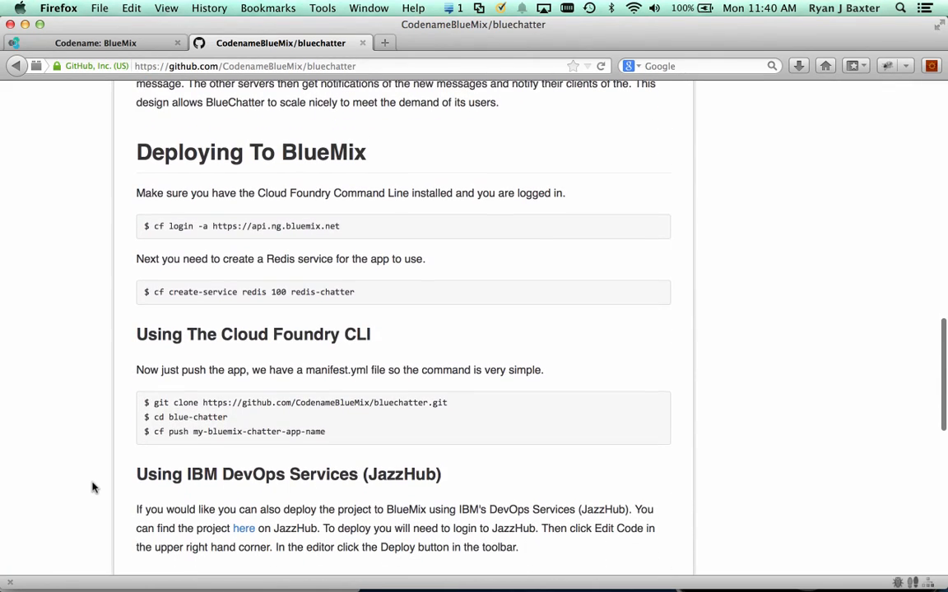
mouse_move(129, 301)
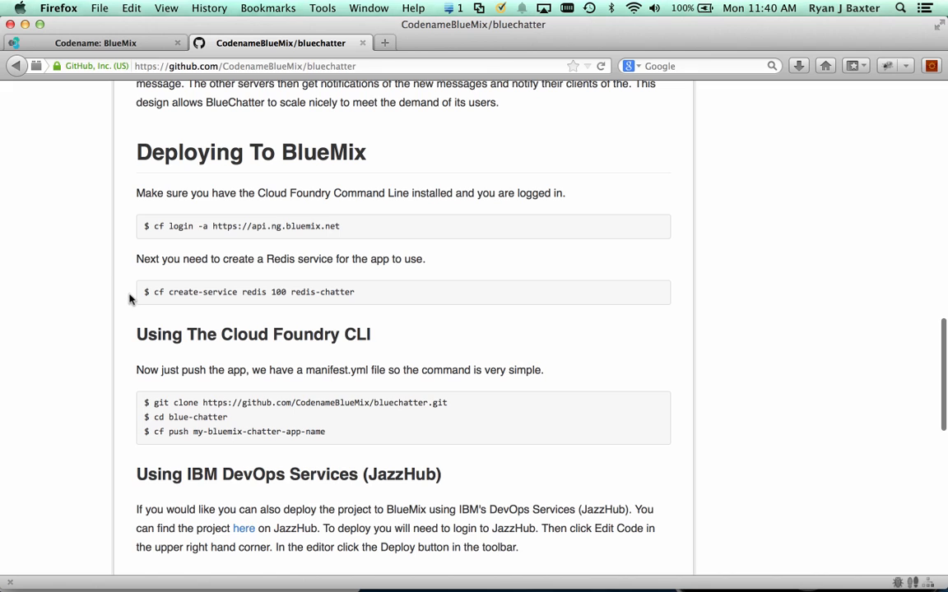
scroll(down, 3)
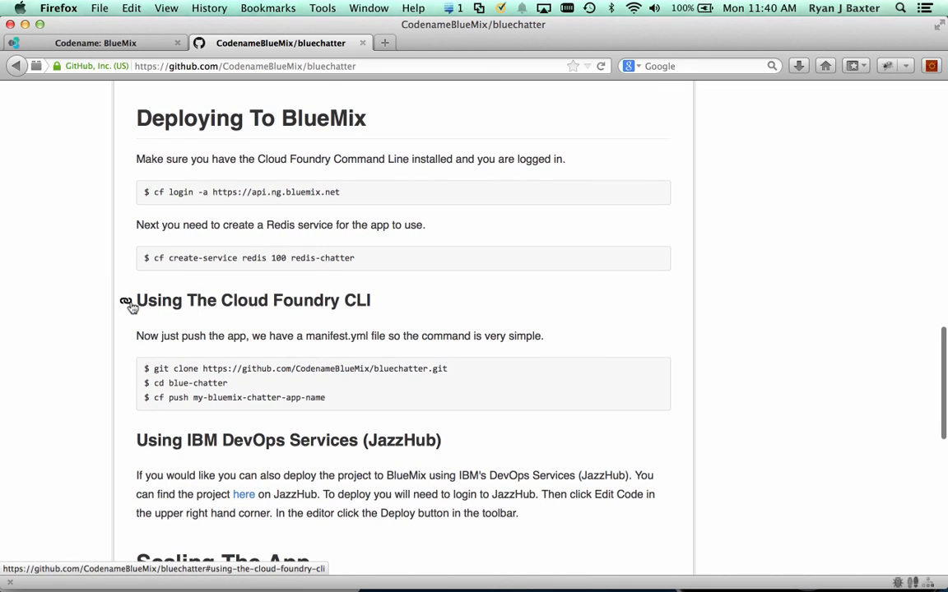
mouse_move(184, 192)
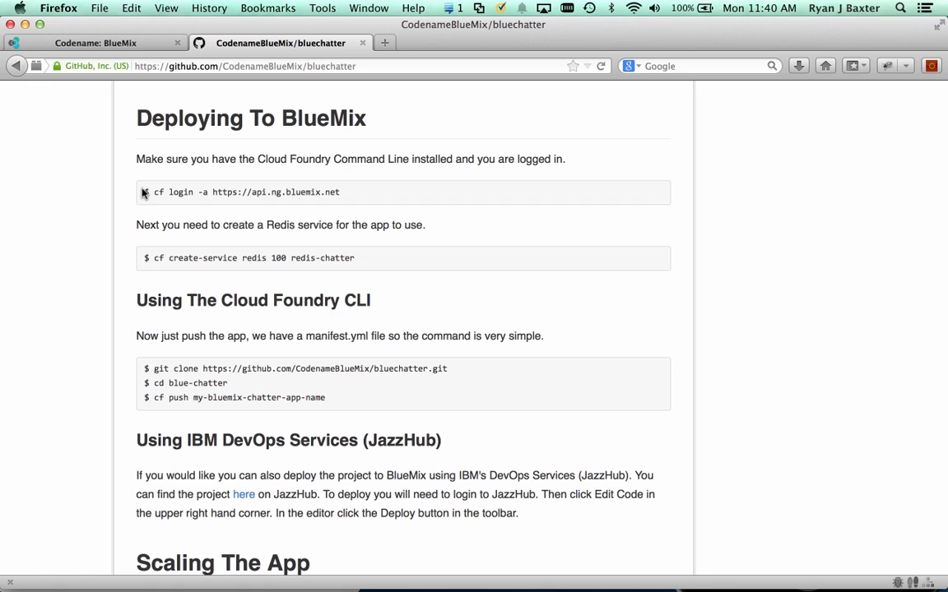
mouse_move(82, 189)
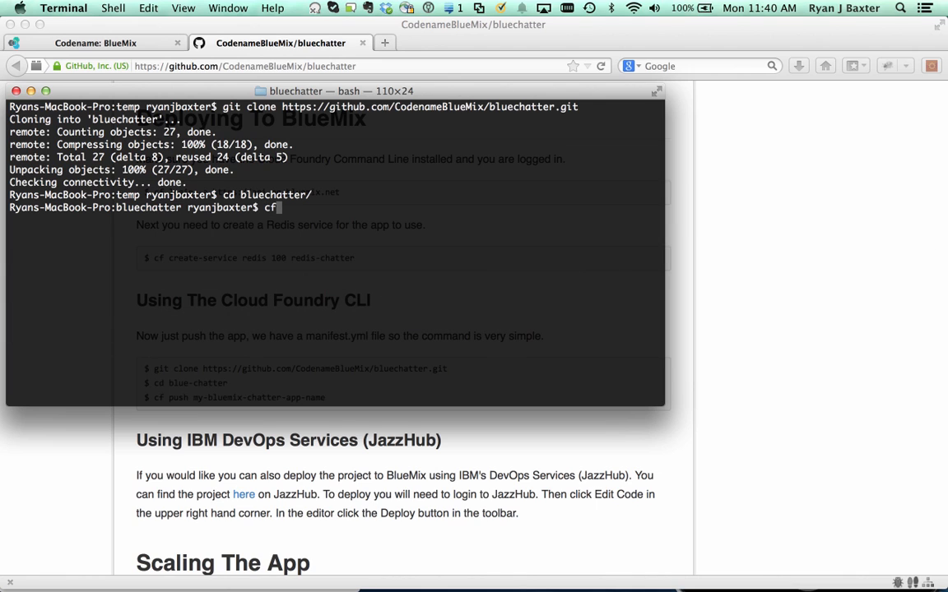
text(login -a https://)
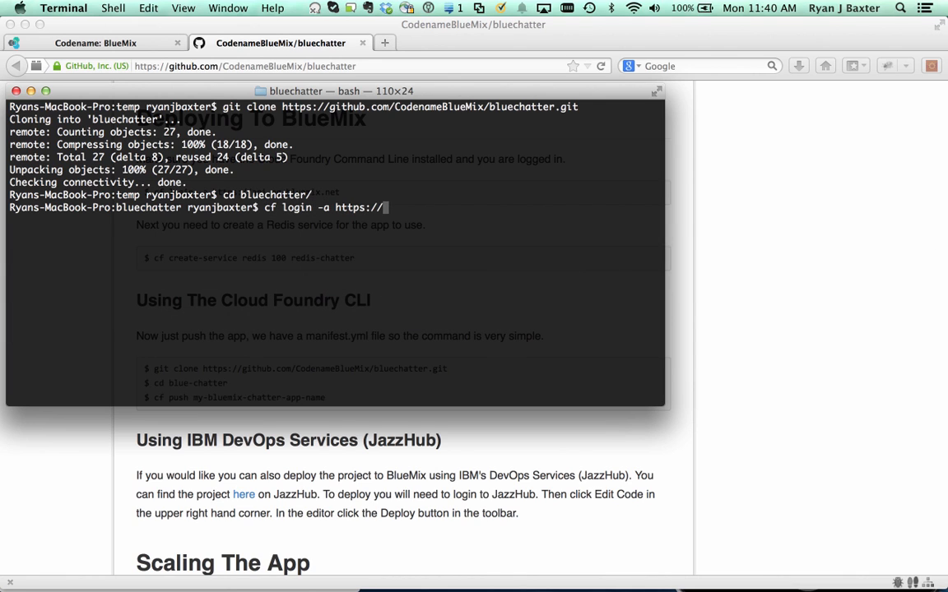
text(api.)
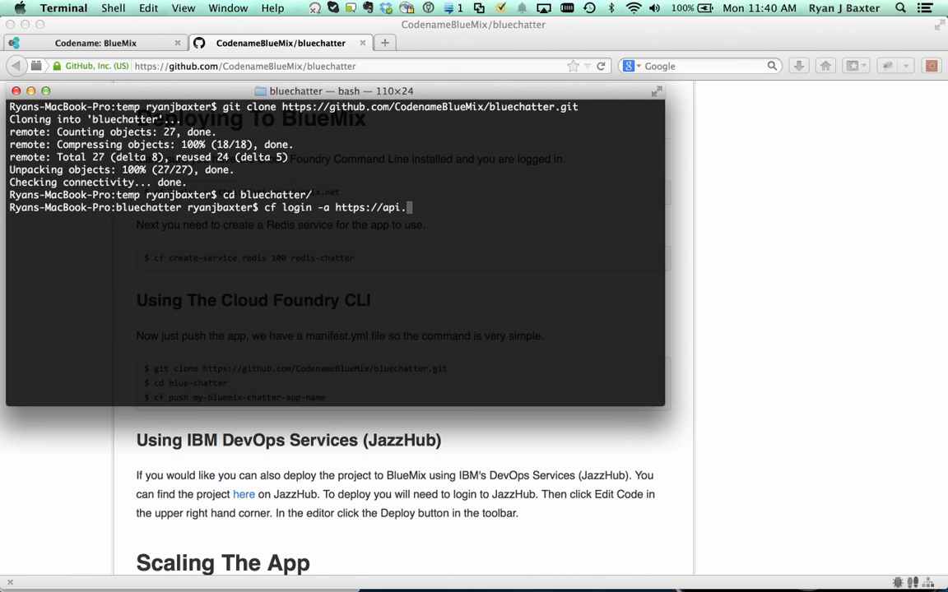
text(ng.bluemix.net)
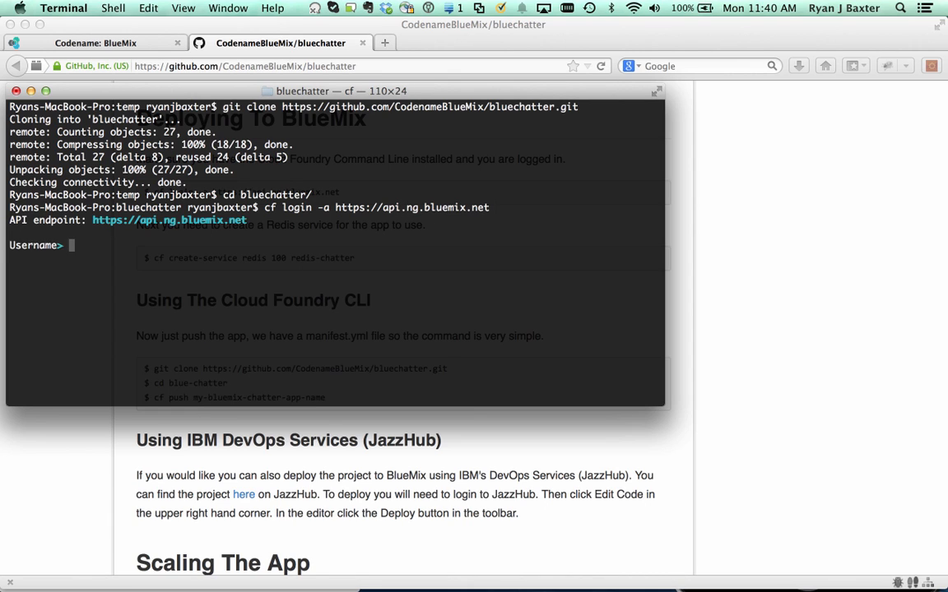
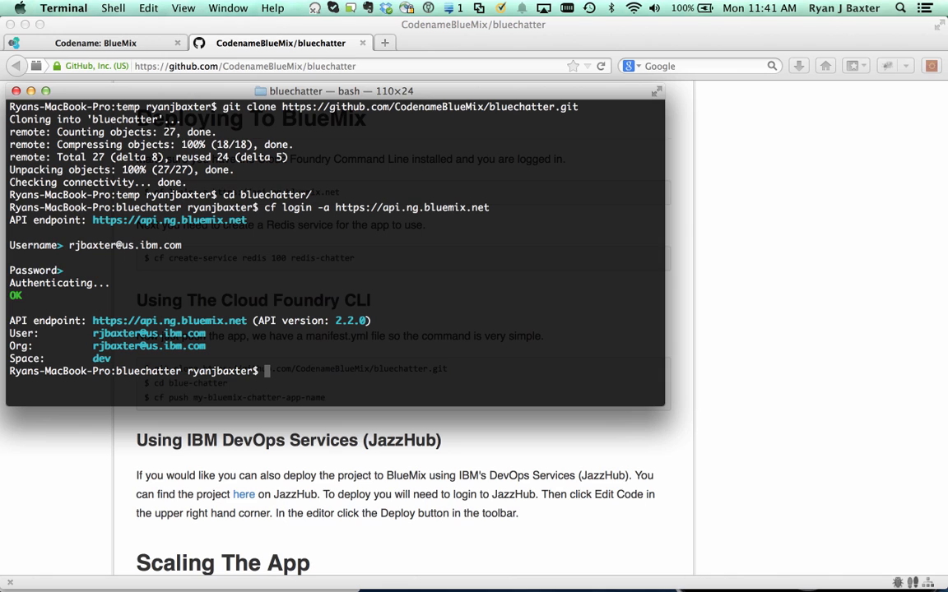
mouse_move(103, 471)
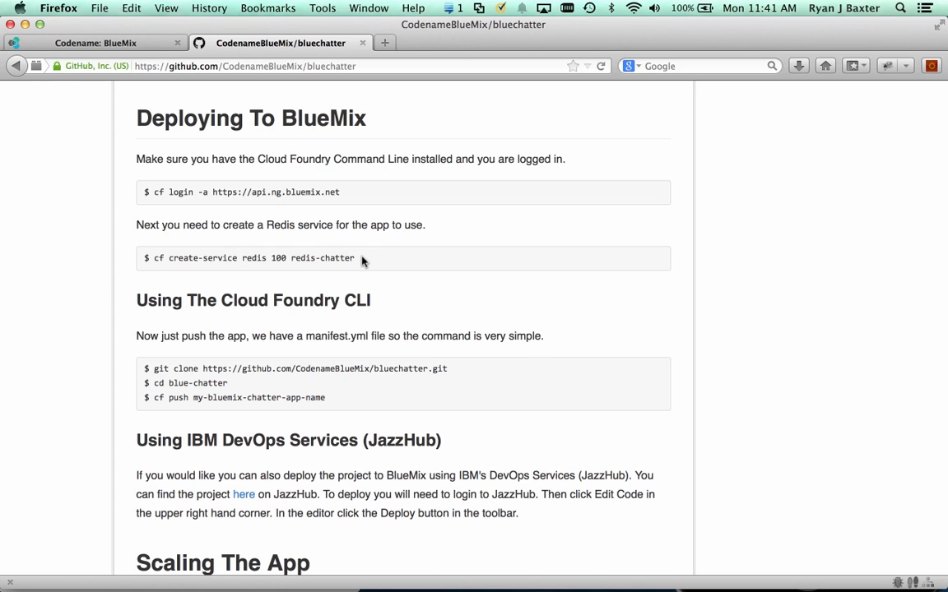
mouse_move(341, 258)
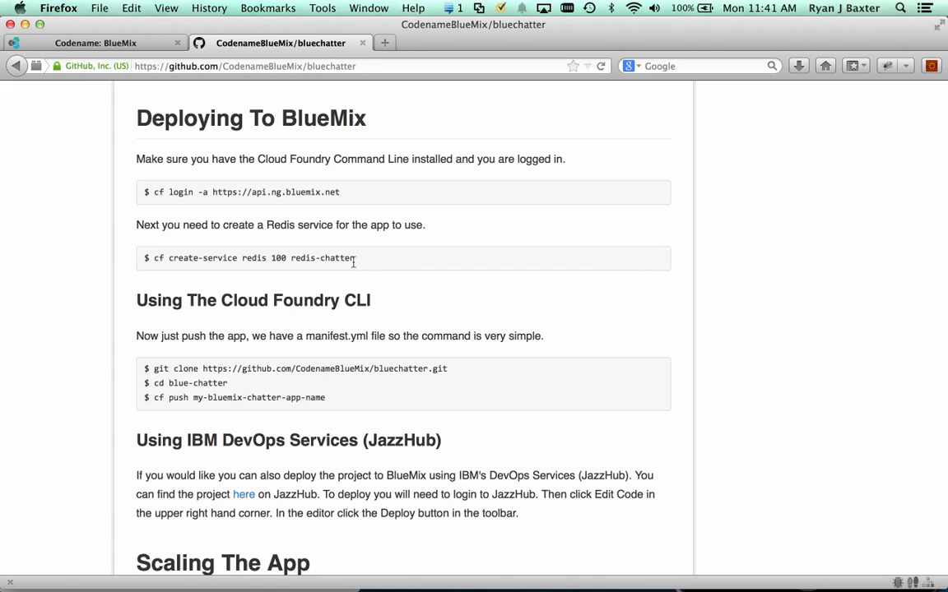
mouse_move(290, 260)
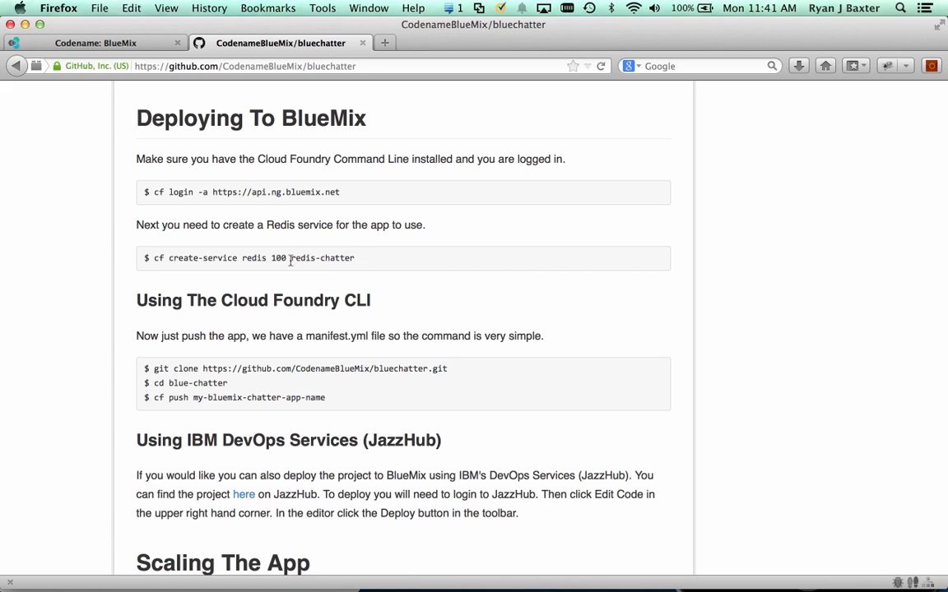
Step: Create the redis-chatter service with 'cf create-service redis 100 redis-chatter', then select the cf push command
double_click(319, 258)
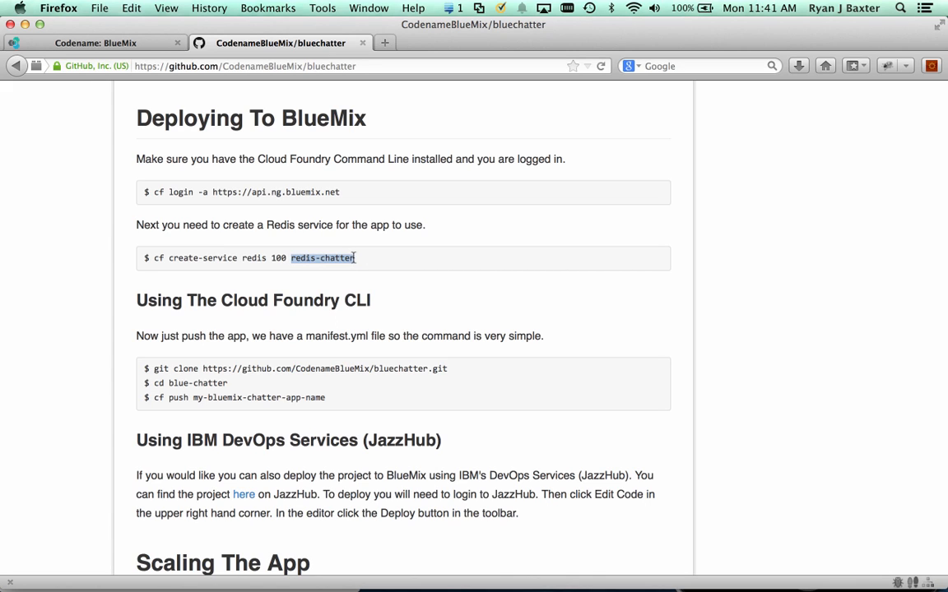
drag(354, 258, 221, 257)
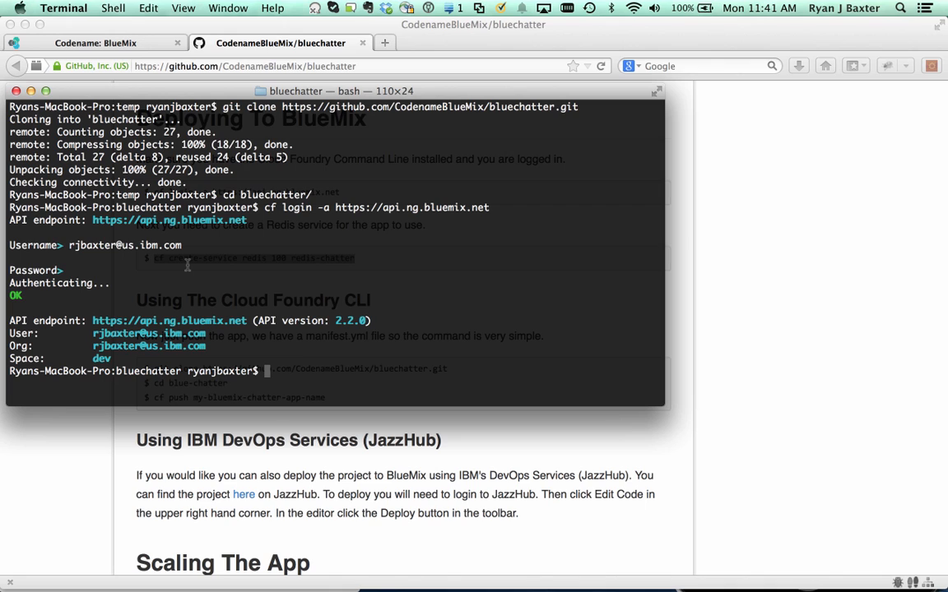
text(cf create-service redis 100 redis-chatter)
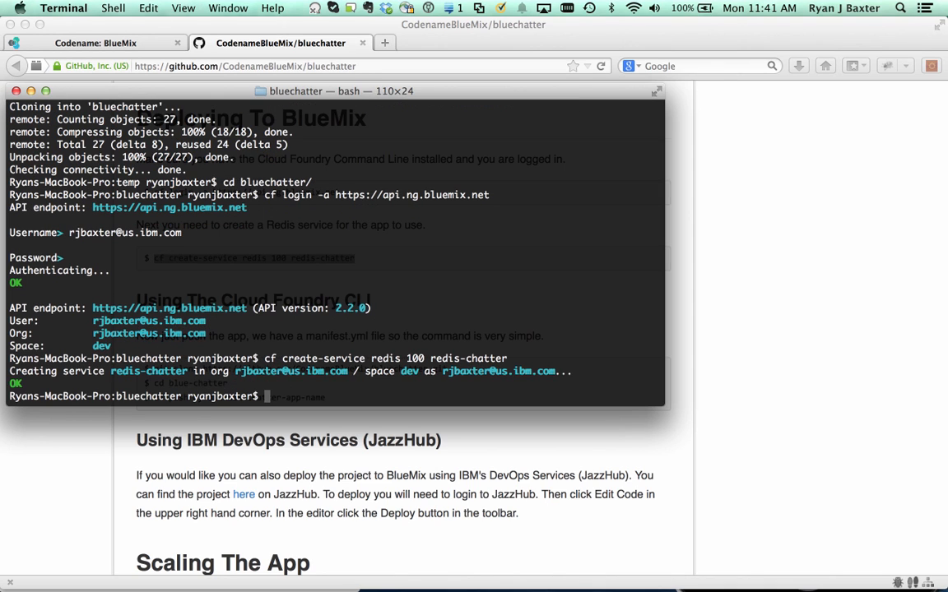
mouse_move(127, 462)
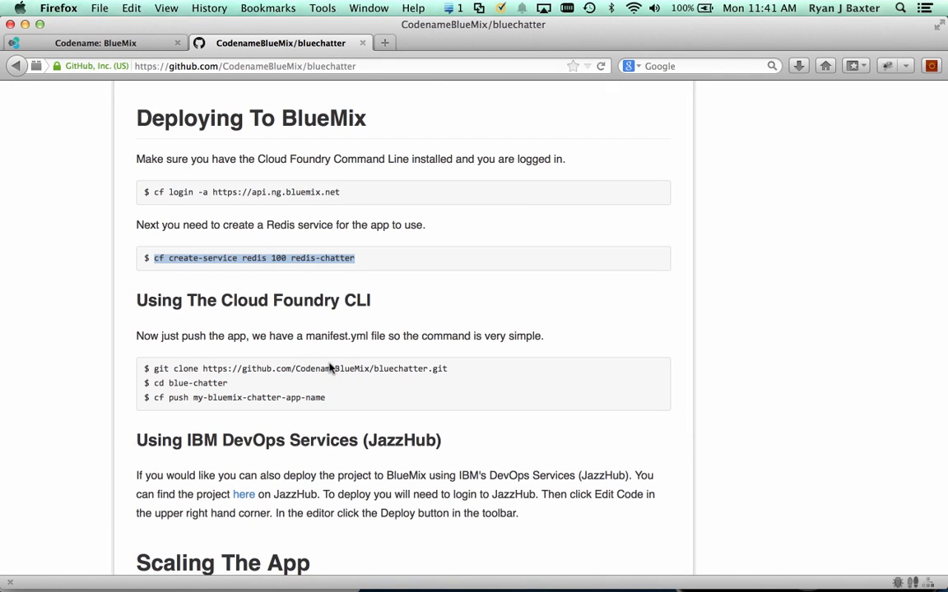
mouse_move(335, 394)
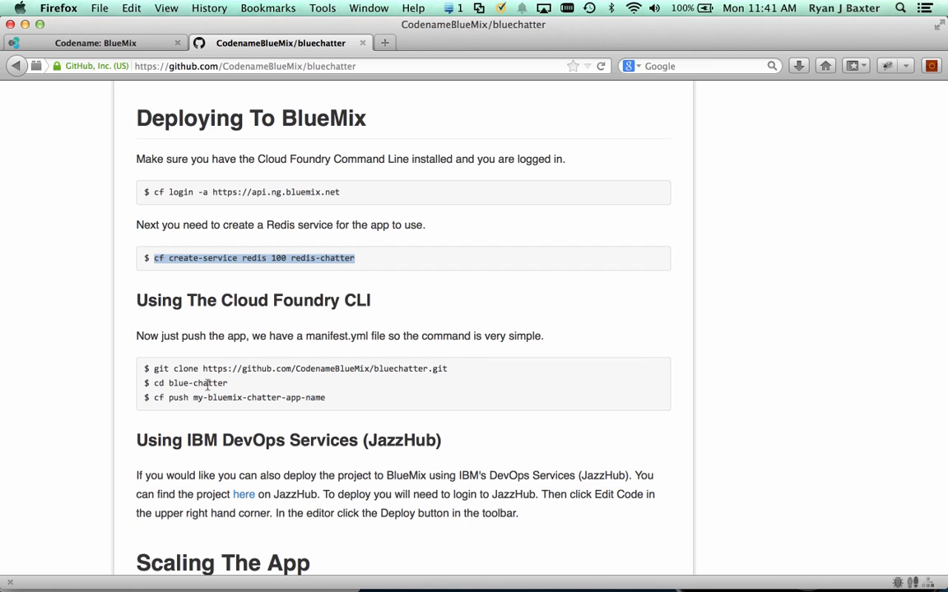
mouse_move(290, 396)
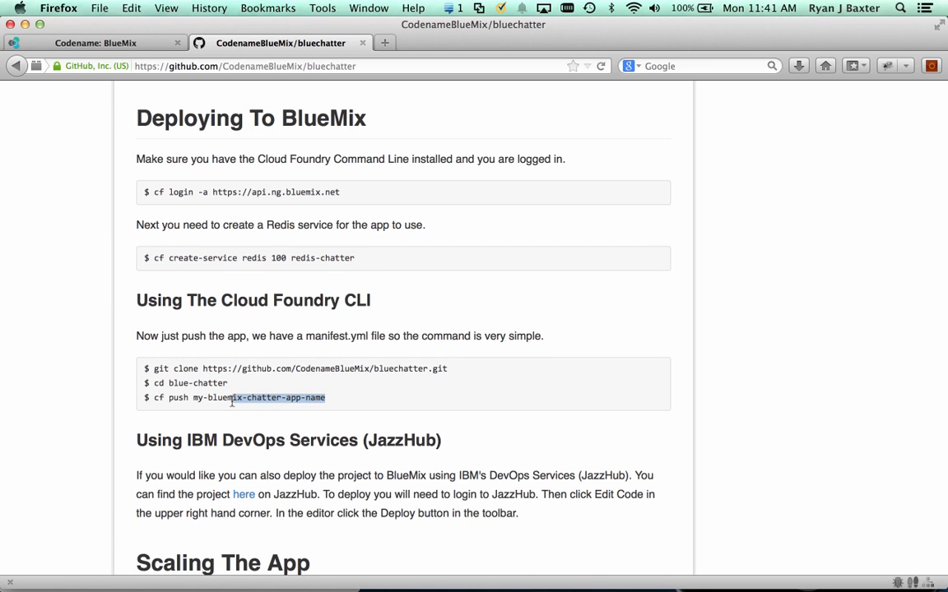
drag(230, 397, 153, 398)
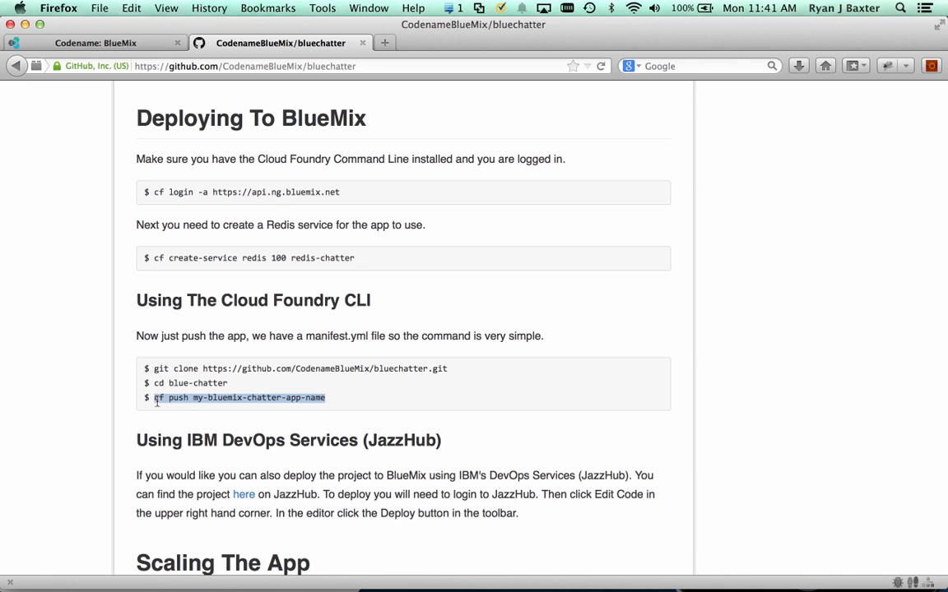
mouse_move(129, 297)
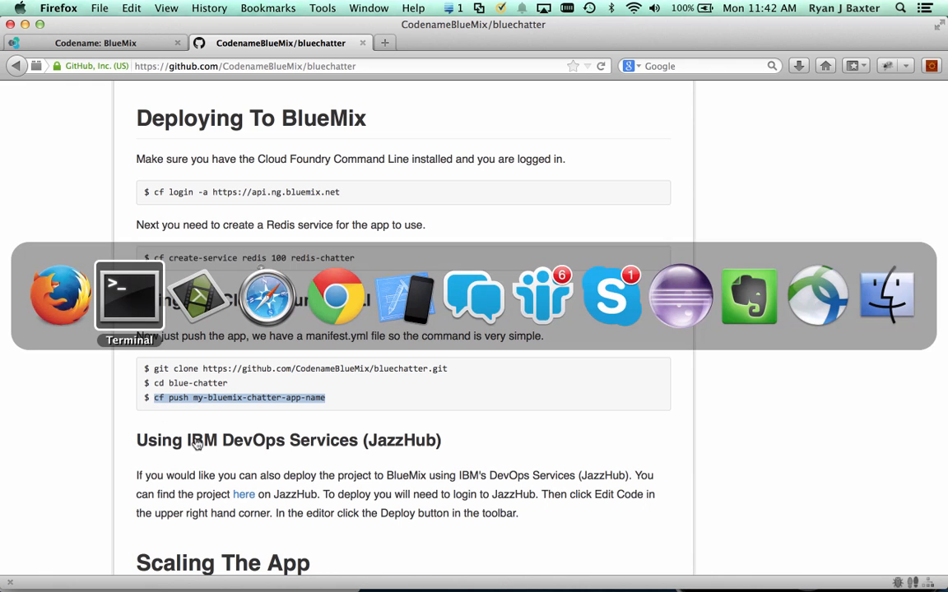
Step: Deploy the app with 'cf push bluechatter' to bluechatter.ng.bluemix.net
click(128, 296)
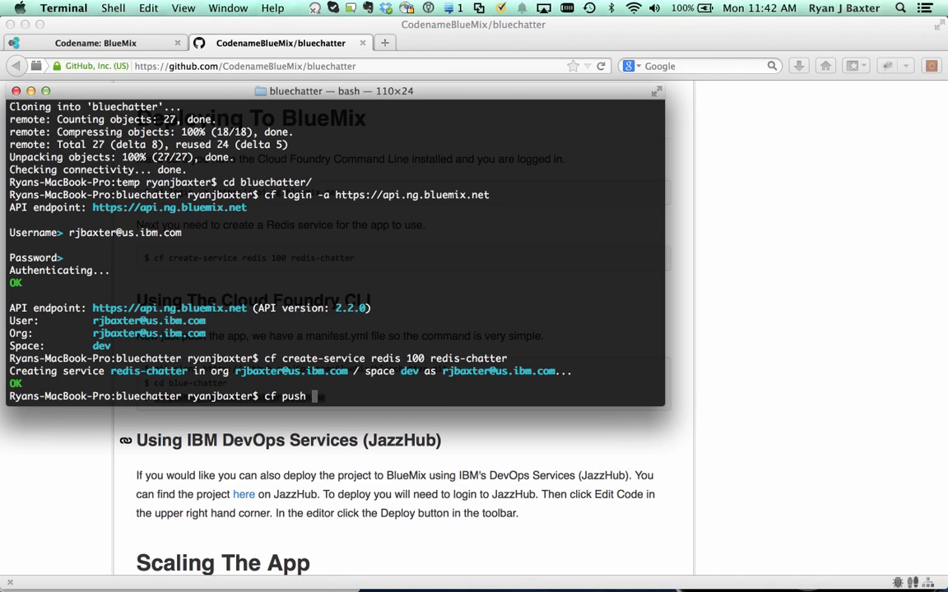
text(blue)
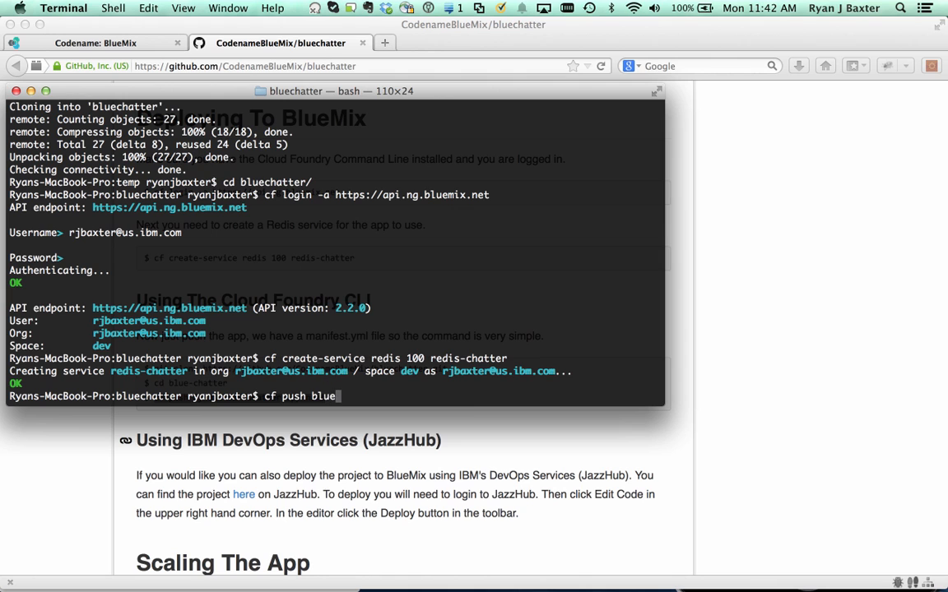
text(chatter)
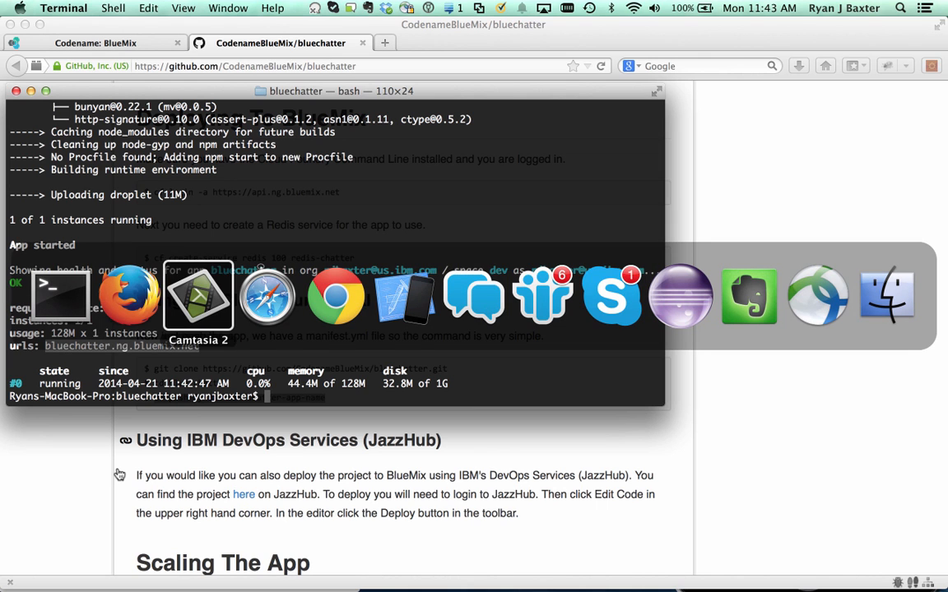
Step: Load bluechatter.ng.bluemix.net in Chrome, Safari and mobile Safari on the iOS Simulator
click(334, 296)
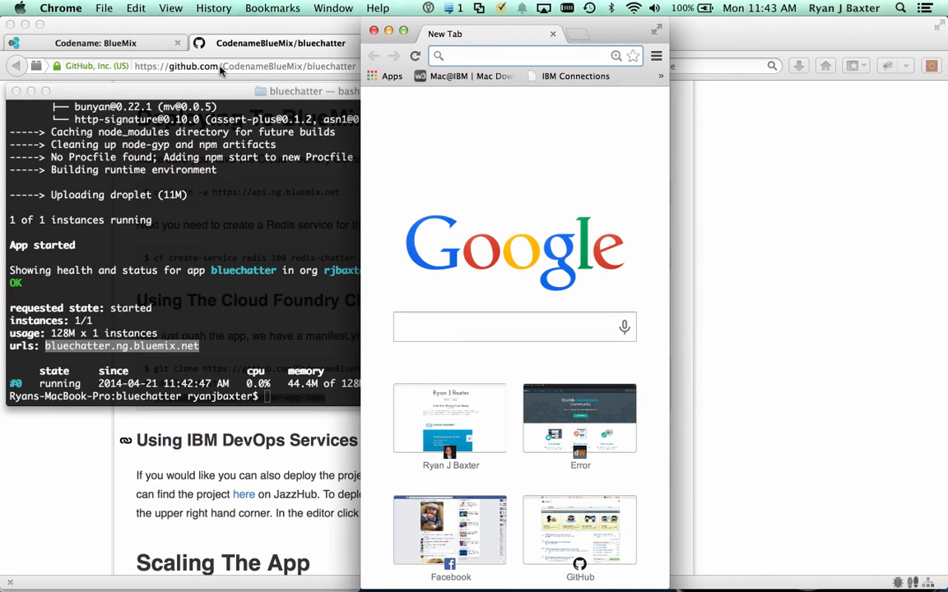
text(bluechatter.ng.bluemix.net)
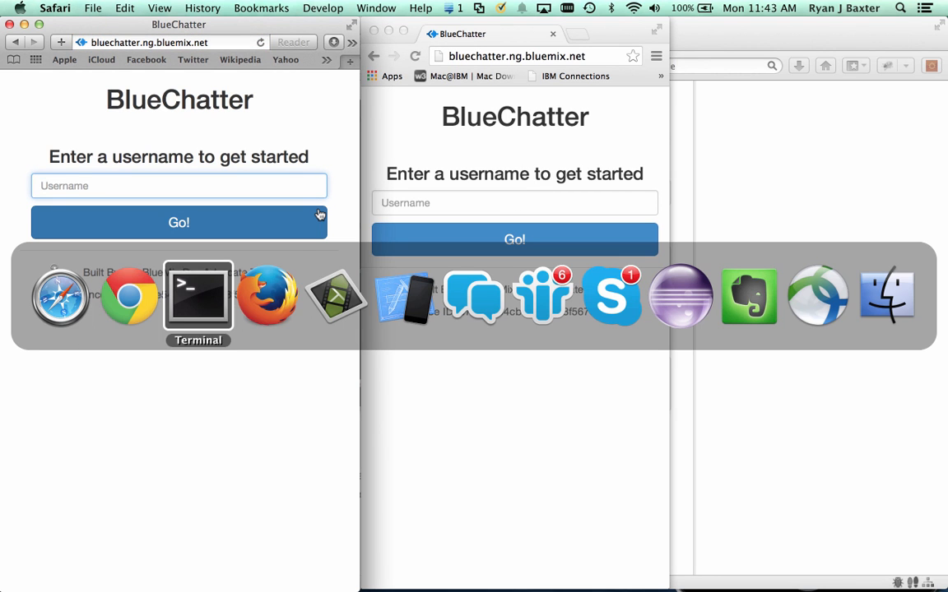
click(404, 296)
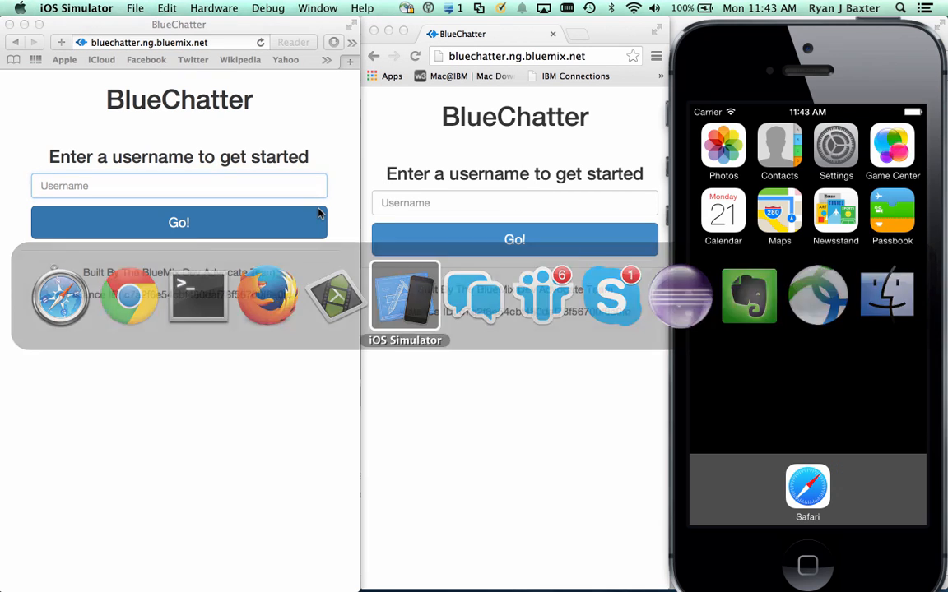
click(804, 487)
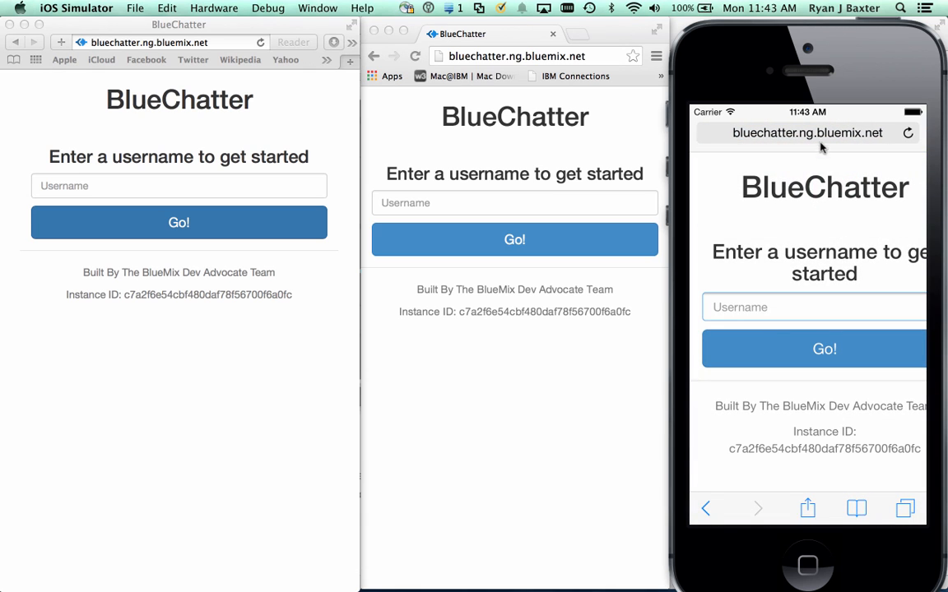
mouse_move(546, 202)
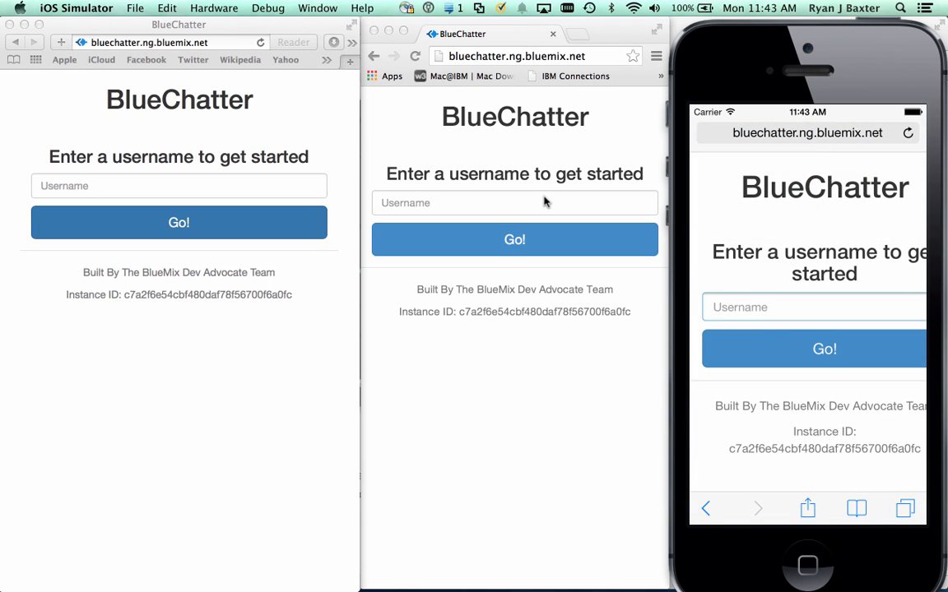
Step: Join the chat as Ryan in Safari, John in Chrome and Bob on the phone
click(179, 185)
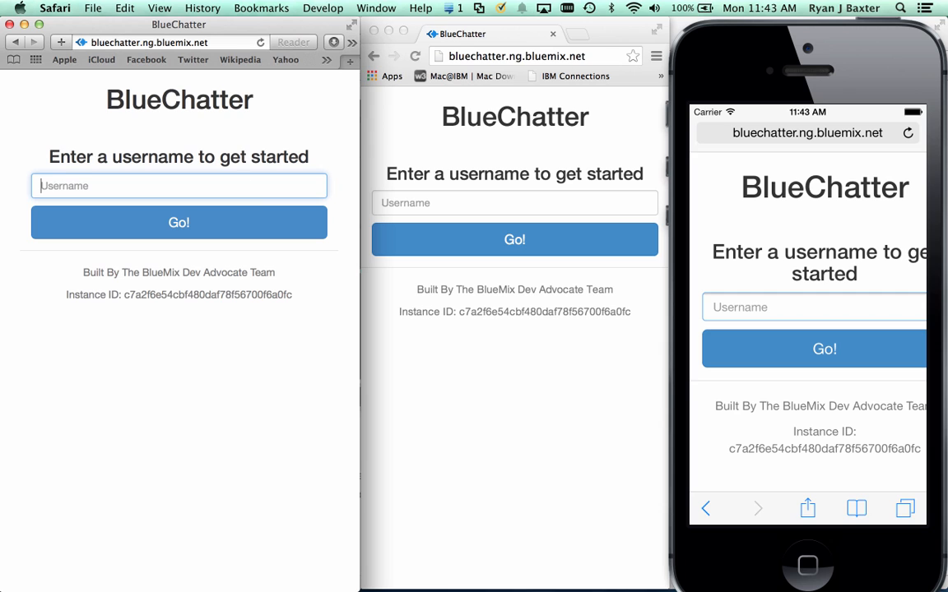
text(Ryan)
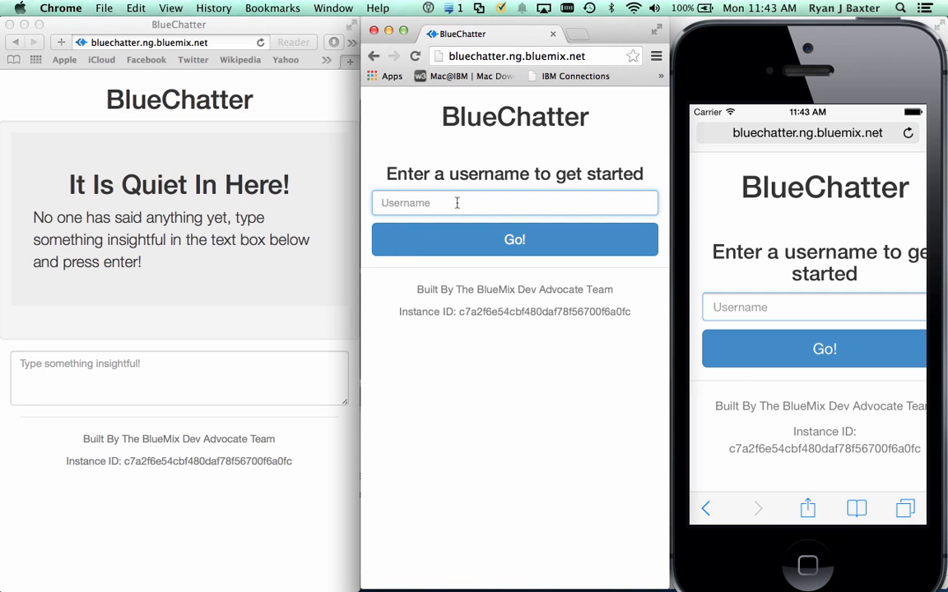
text(John)
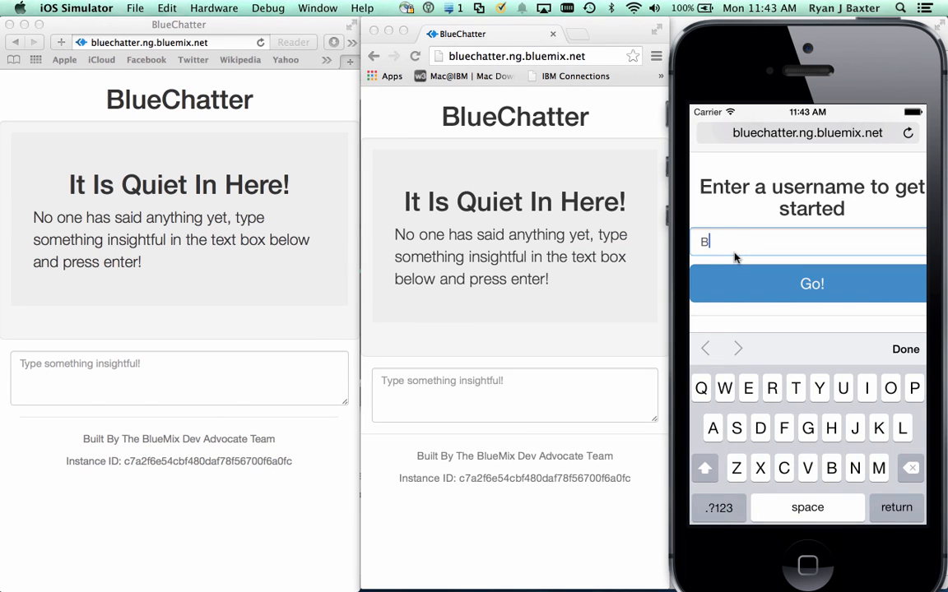
text(ob)
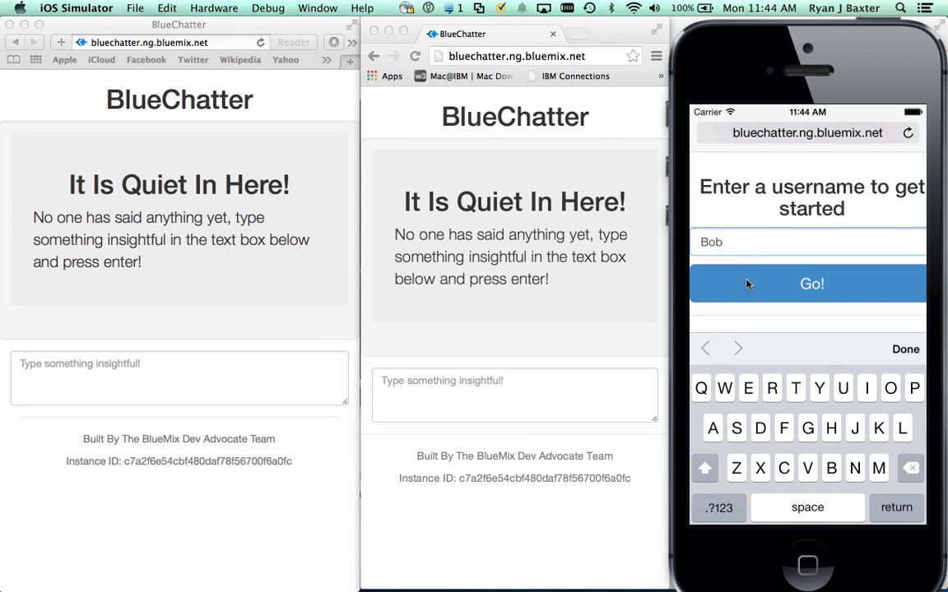
click(811, 284)
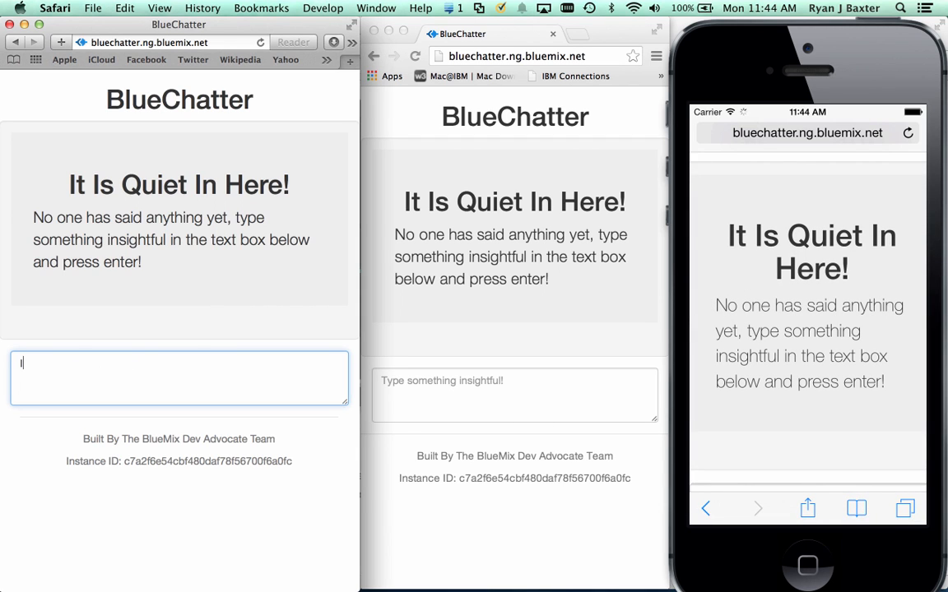
Step: Post 'Is anyone there' as Ryan and "Hi i'm here" as John
text(Is anyone there)
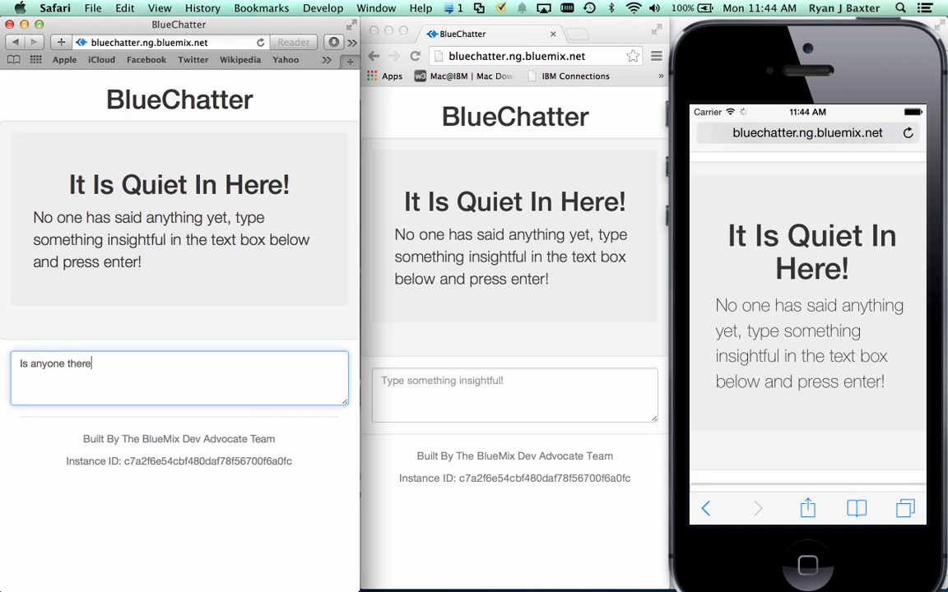
key(Return)
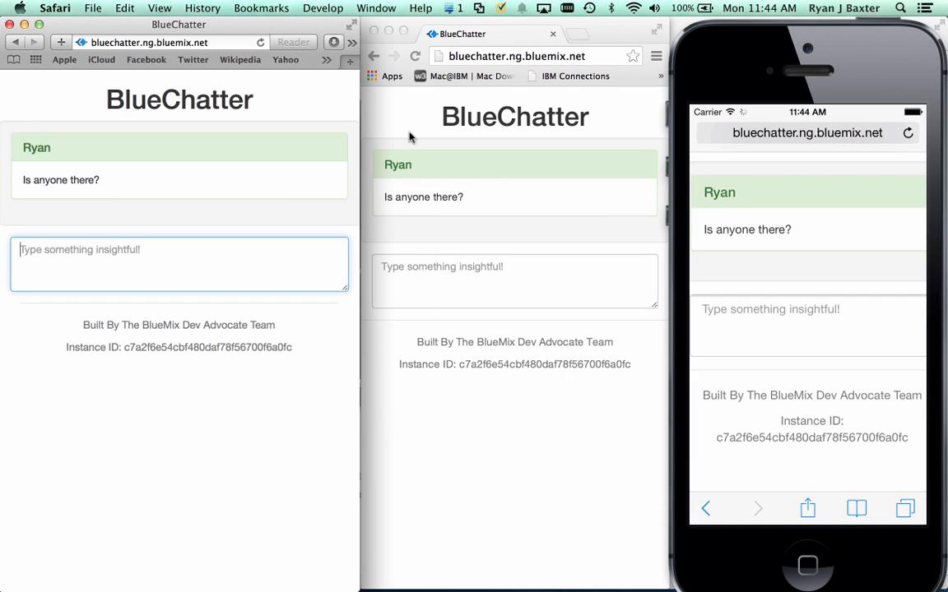
mouse_move(518, 207)
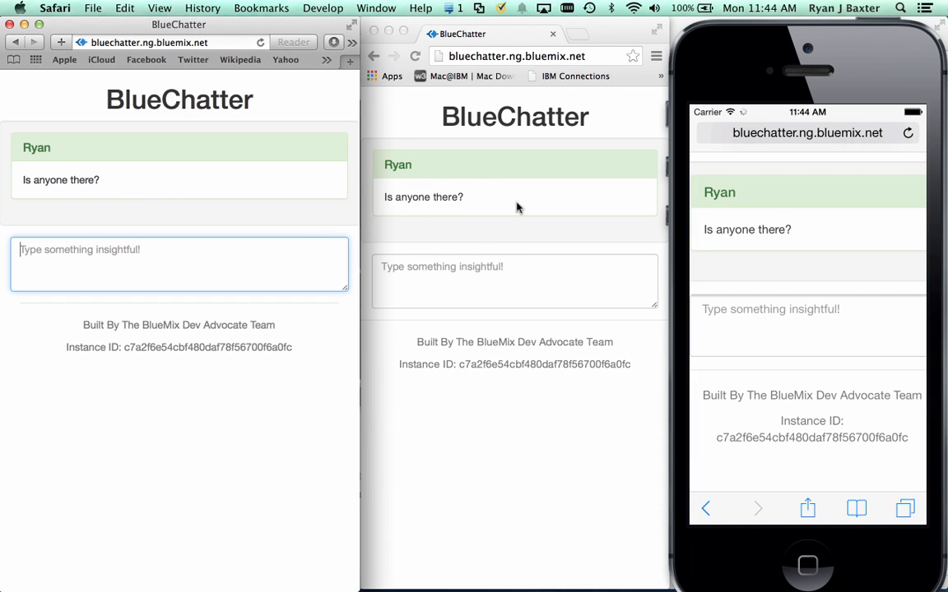
mouse_move(657, 268)
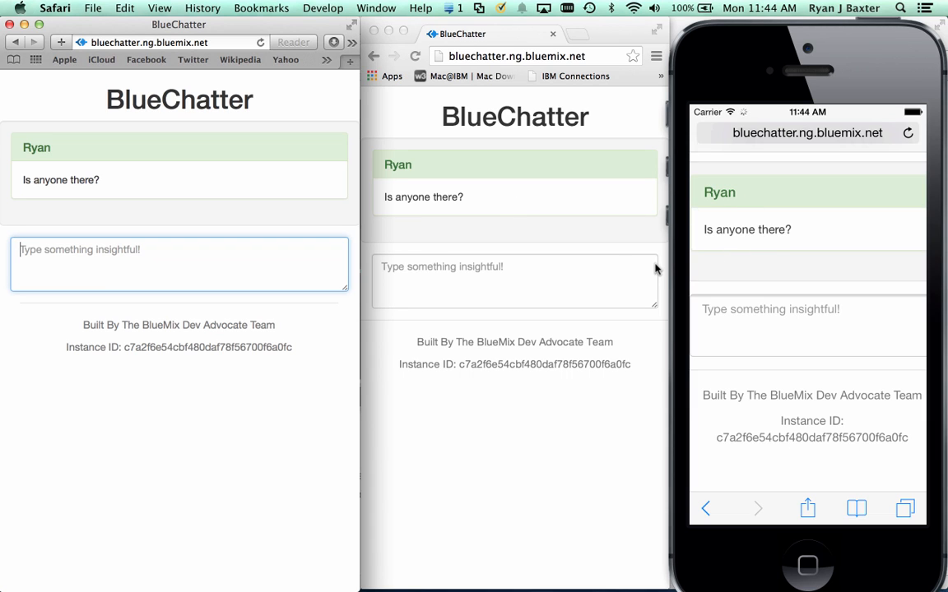
mouse_move(573, 292)
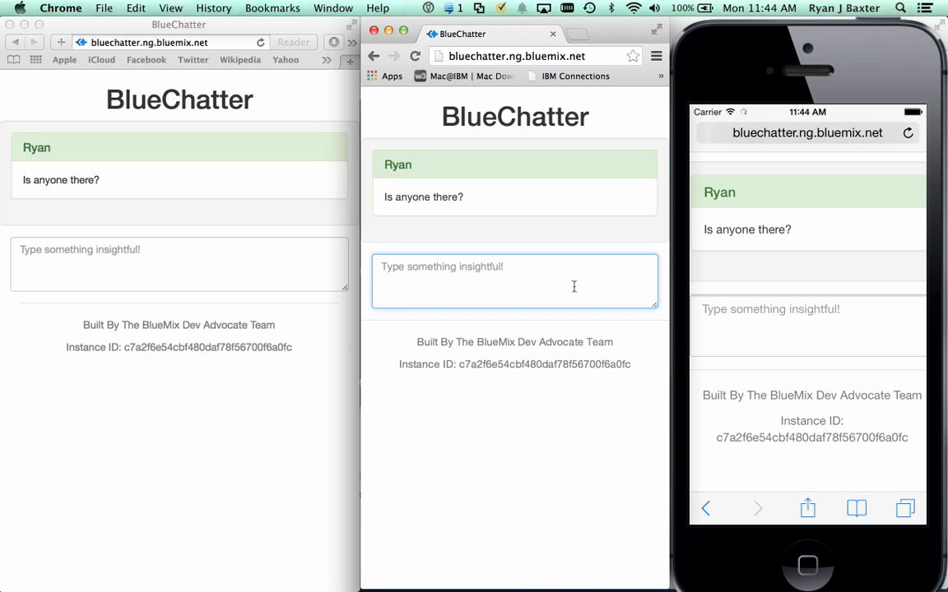
text(Hi)
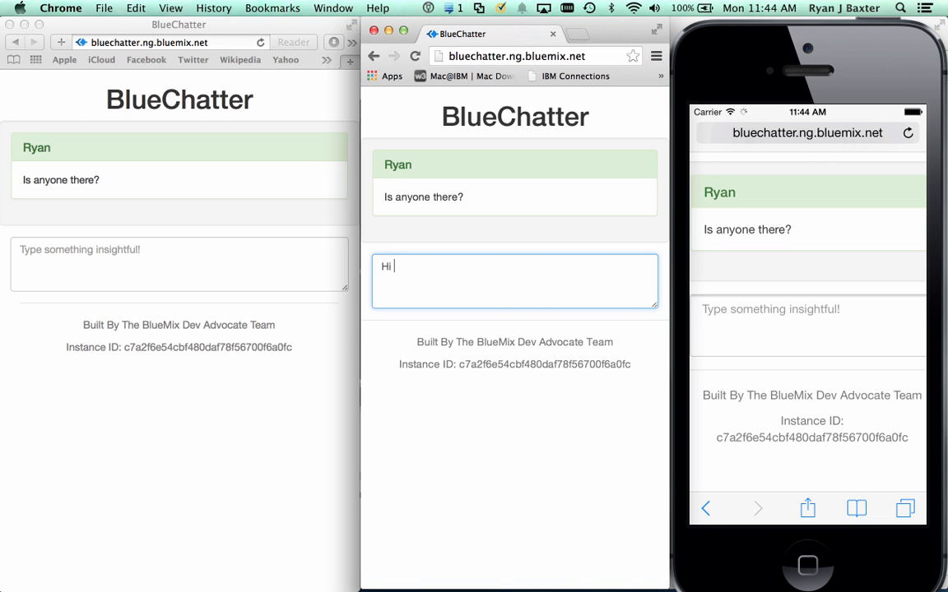
text(i')
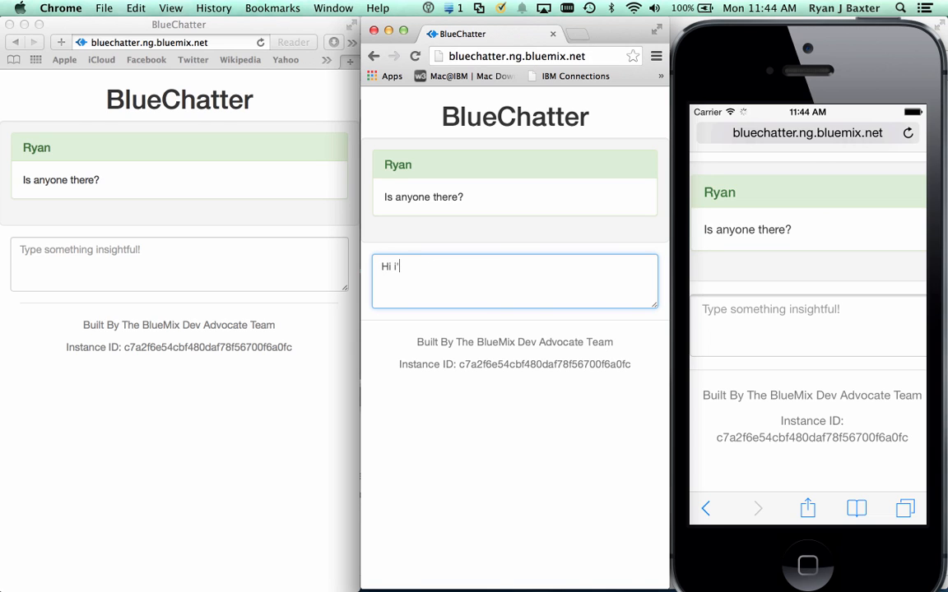
text(m here)
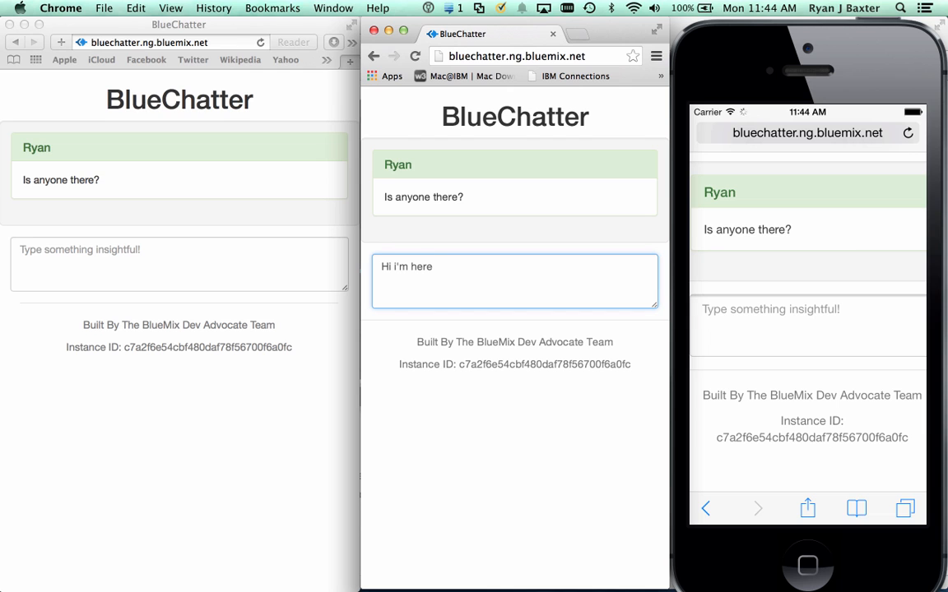
key(Enter)
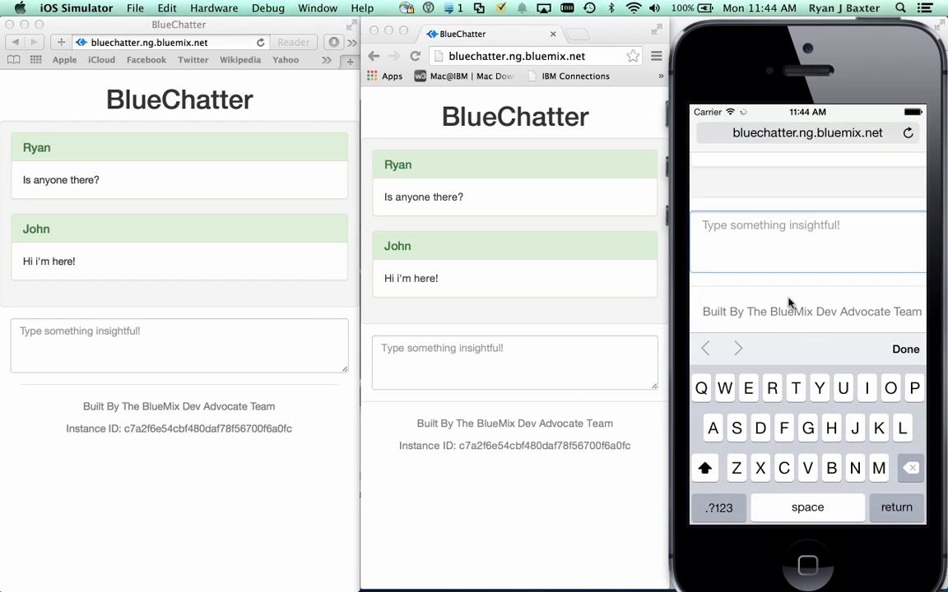
Step: Type Bob's 'Hey ther…' message and hide the phone keyboard to view the conversation
text(Hey ther)
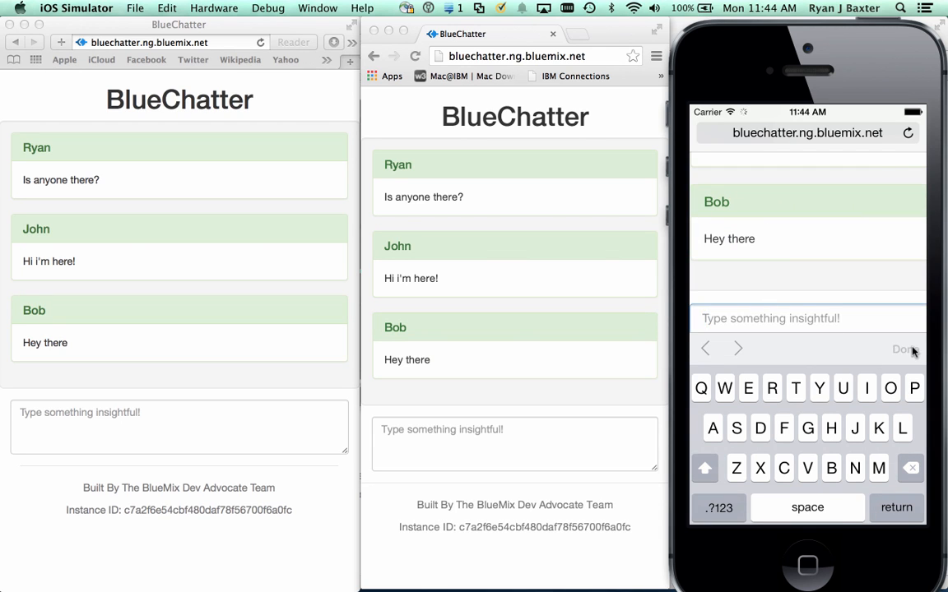
click(899, 349)
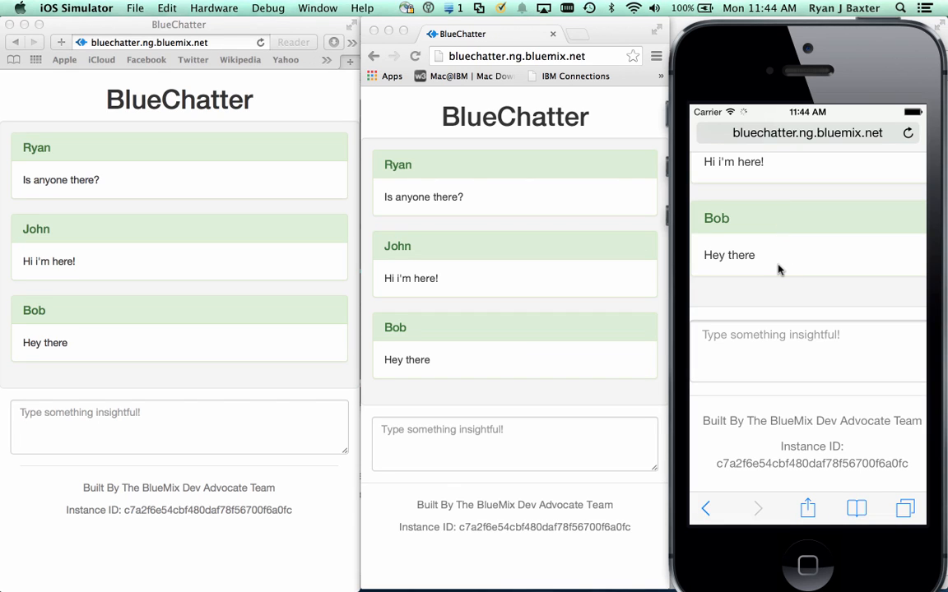
mouse_move(779, 276)
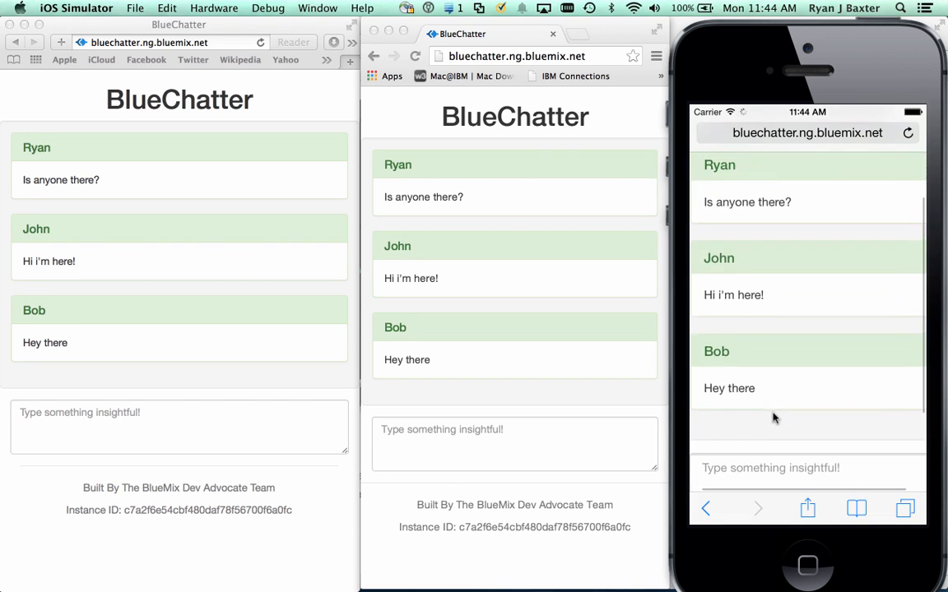
scroll(down, 3)
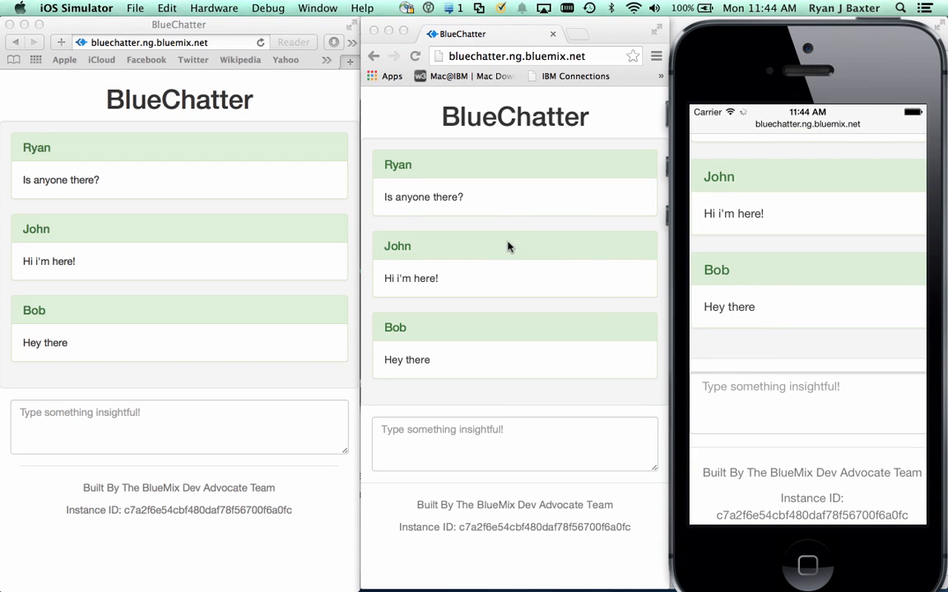
mouse_move(507, 276)
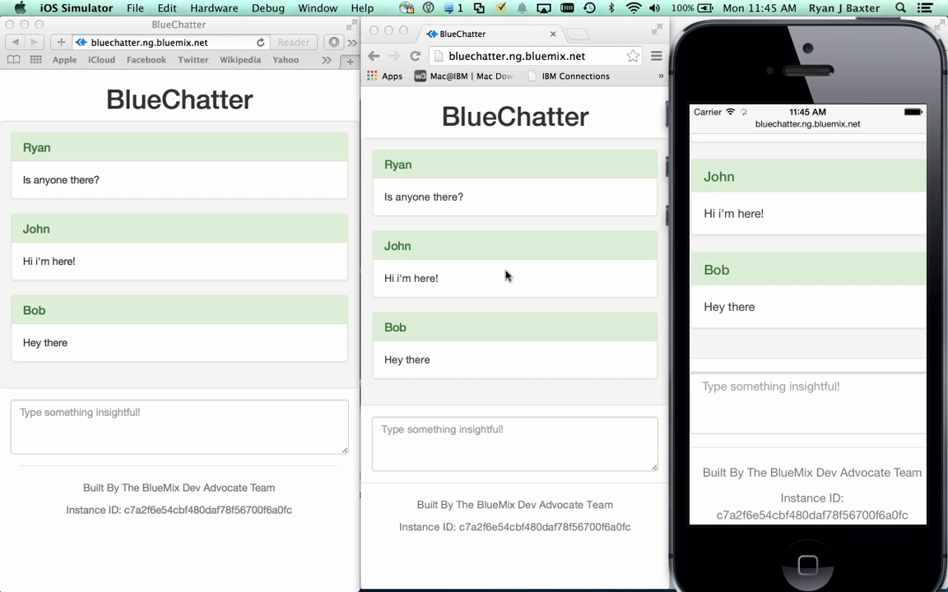
mouse_move(462, 303)
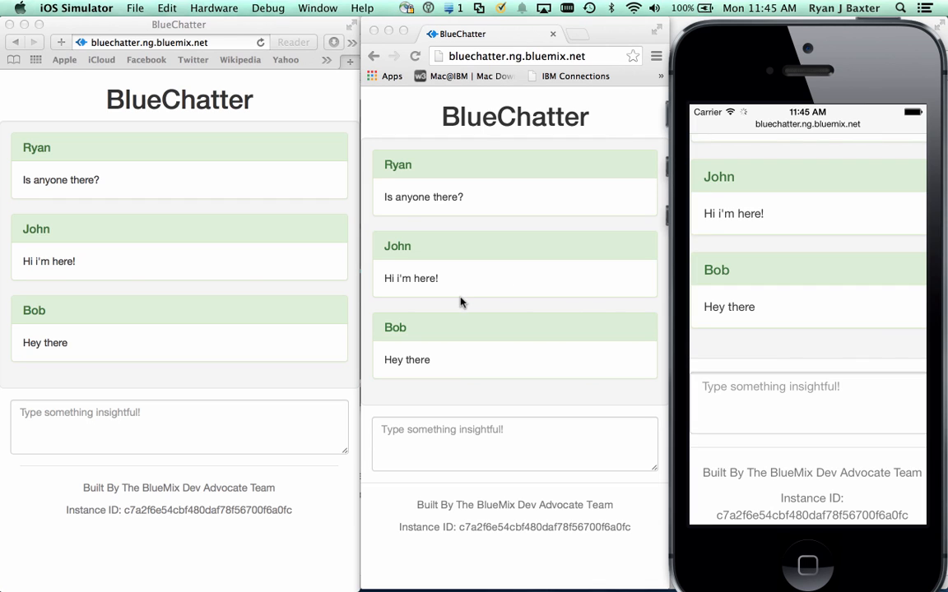
mouse_move(368, 230)
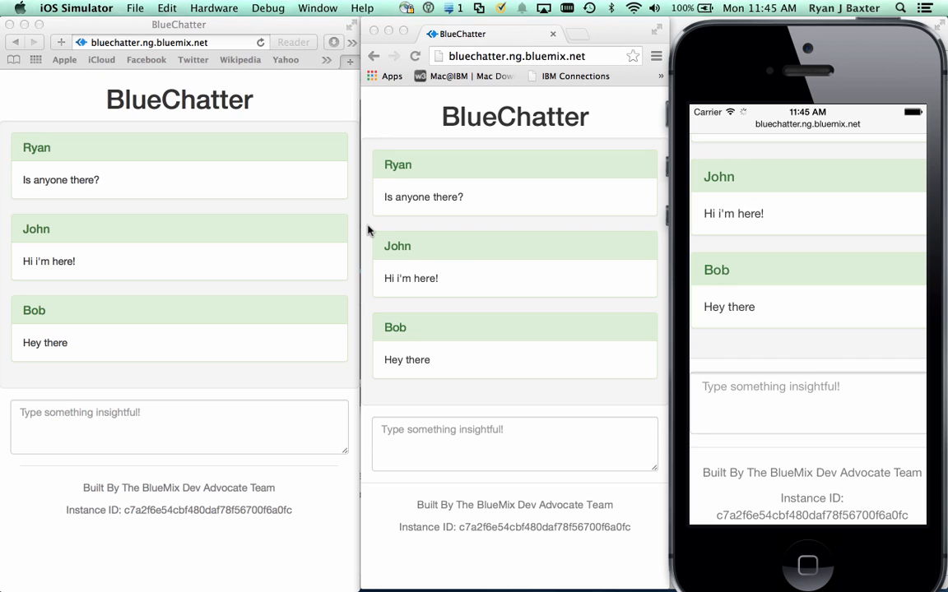
mouse_move(420, 283)
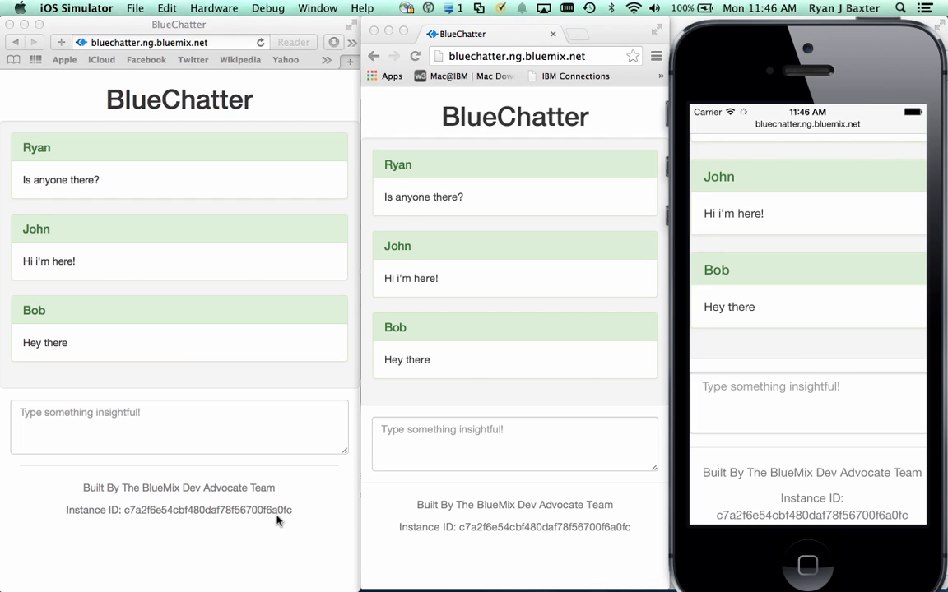
mouse_move(212, 511)
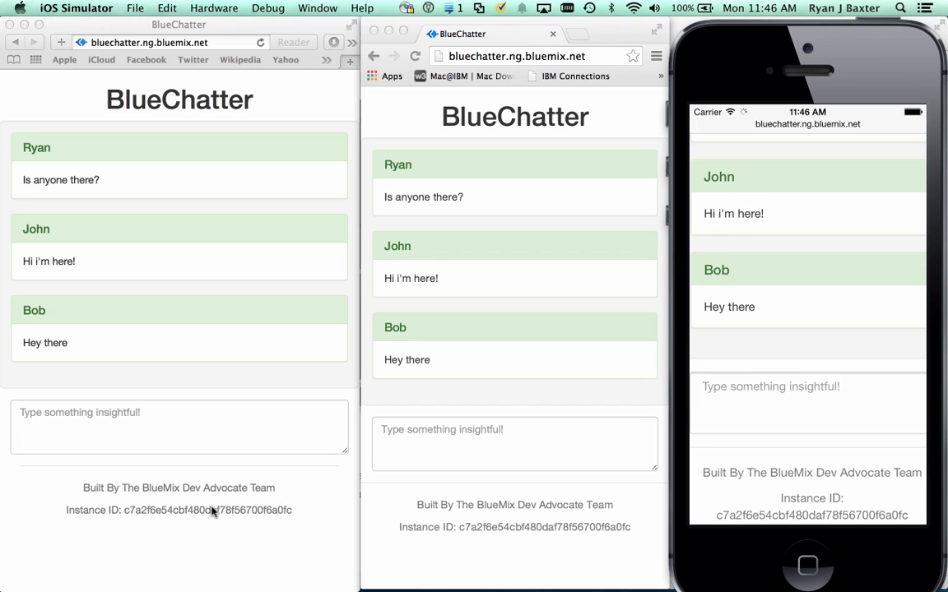
mouse_move(538, 535)
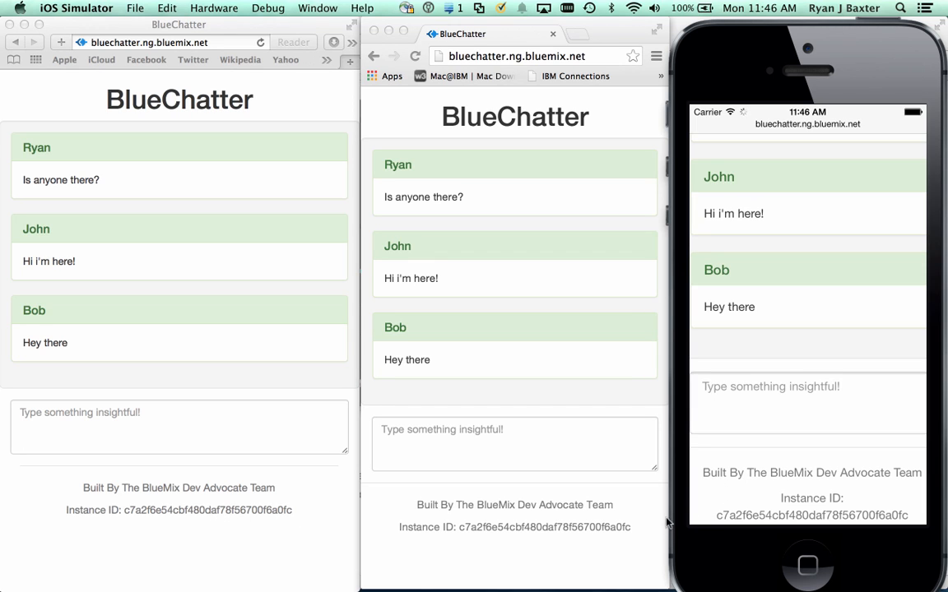
mouse_move(455, 529)
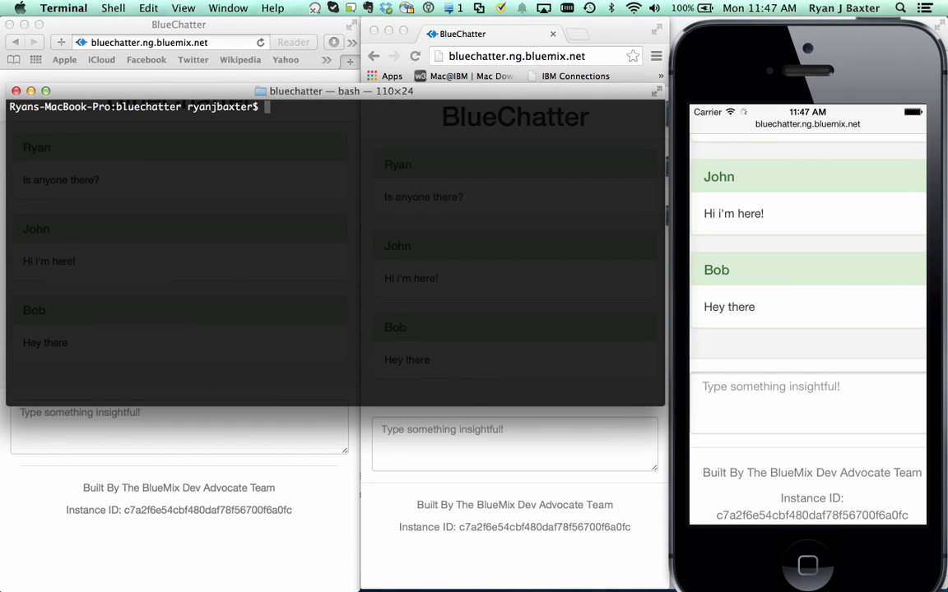
Step: Scale bluechatter to 10 instances with 'cf scale bluechatter -i 10'
text(cf)
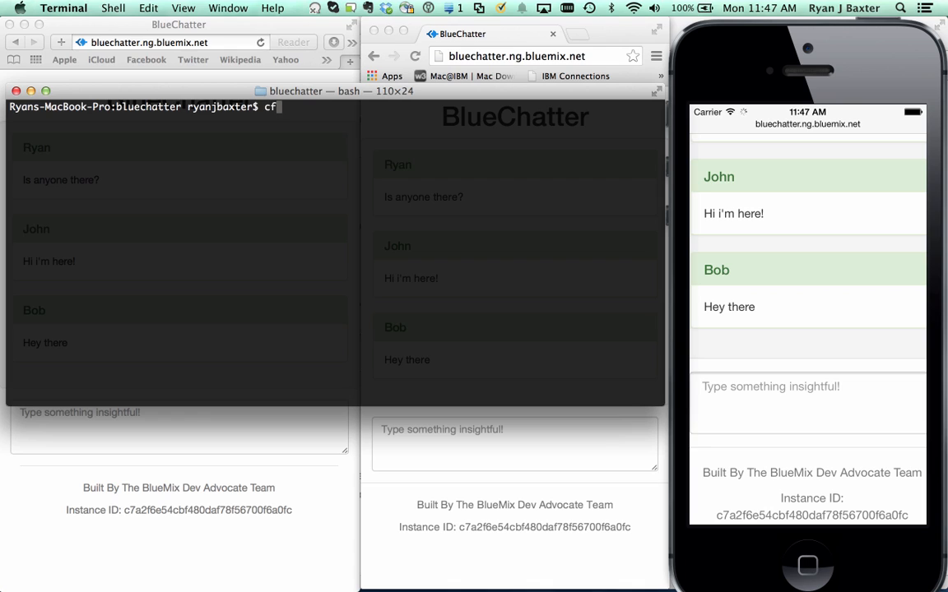
text(scale bluecha)
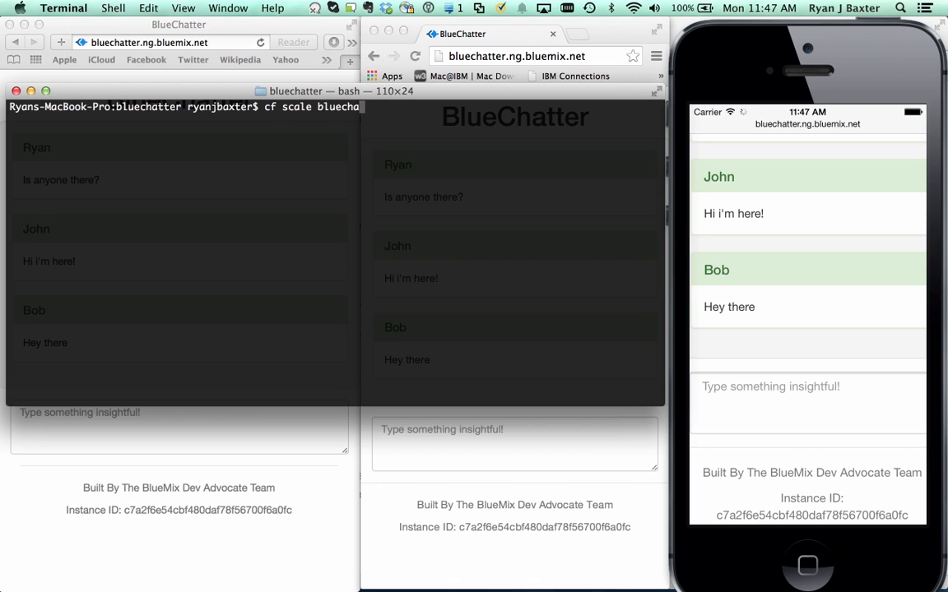
text(tter)
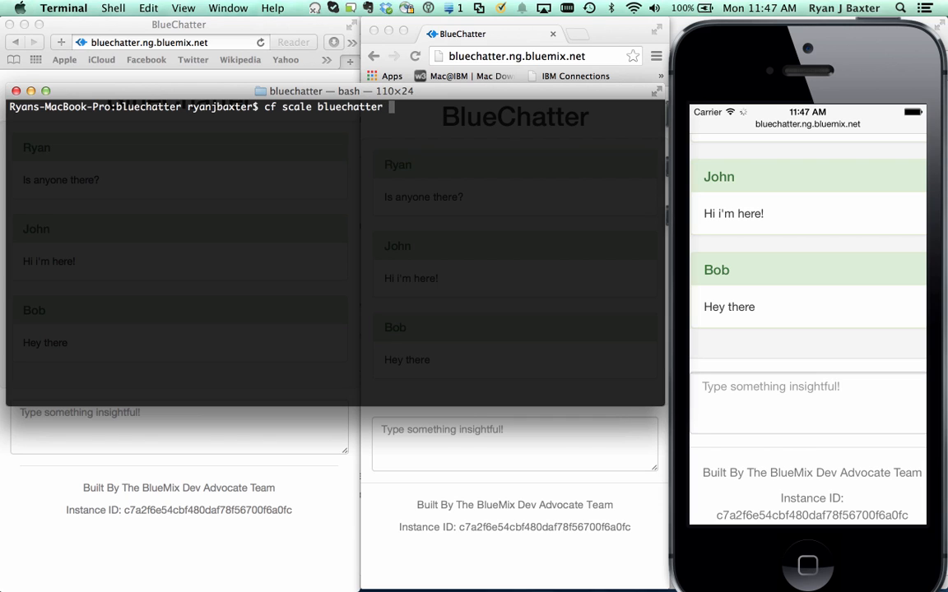
text(-i 1)
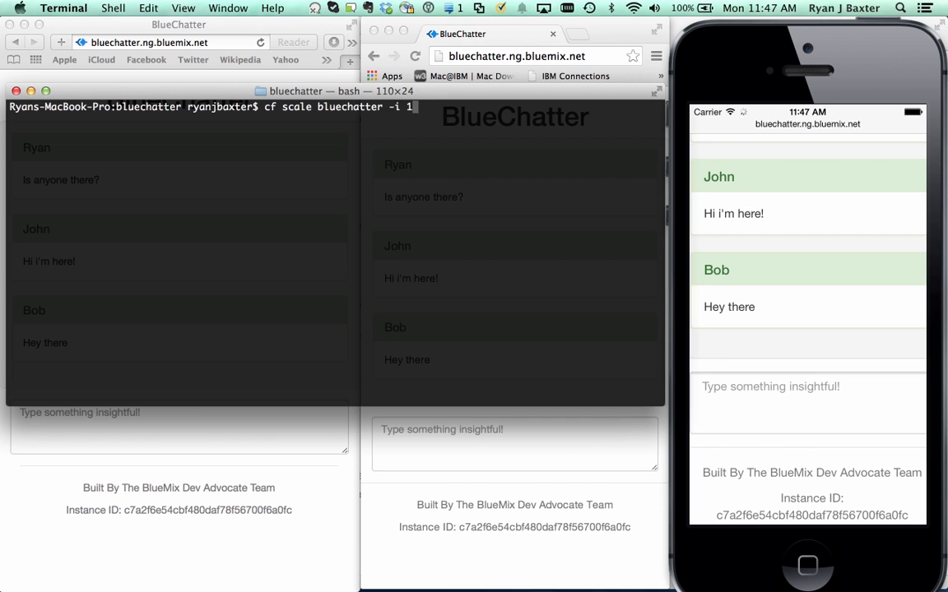
text(0)
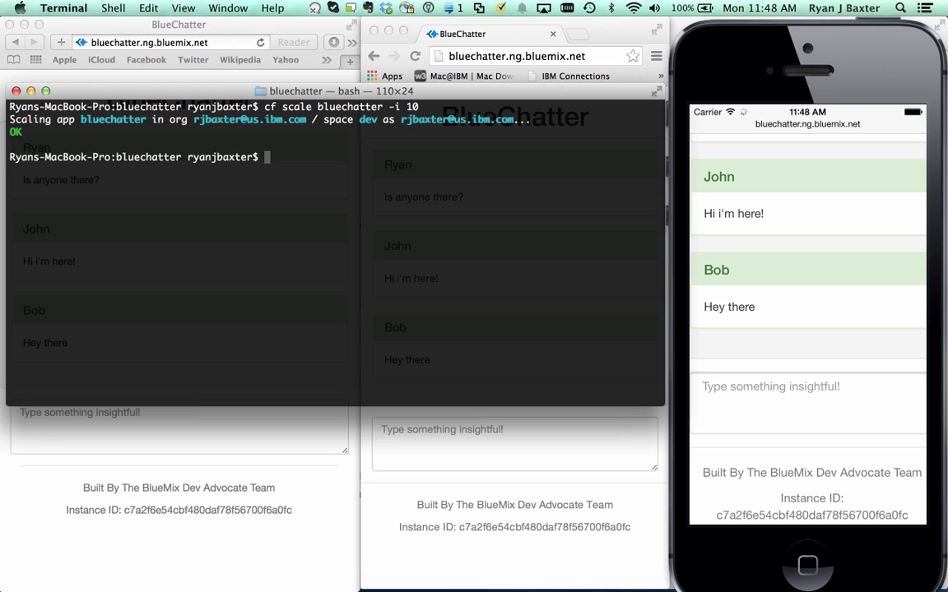
Step: Check the bluechatter app's instances with cf app
text(cf)
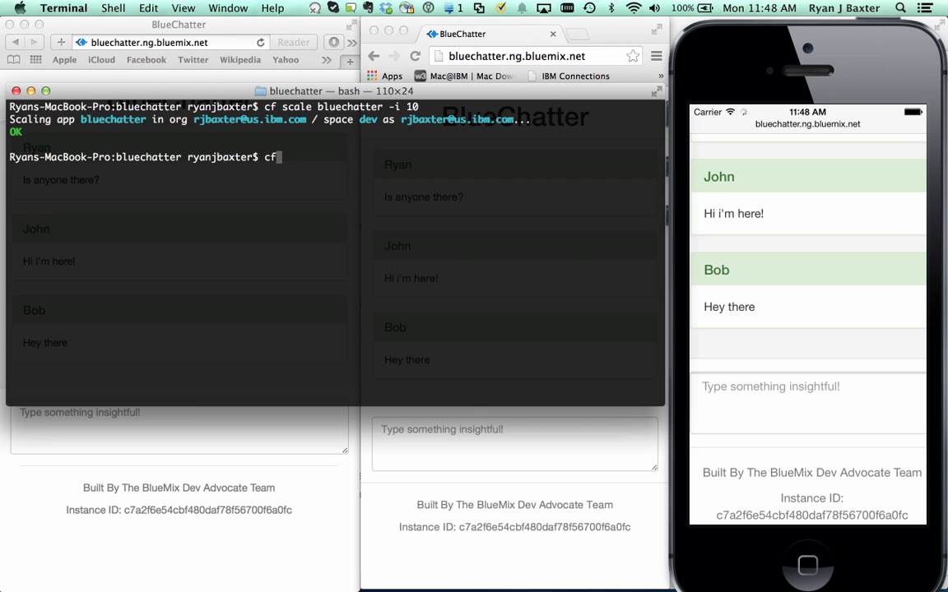
text(app)
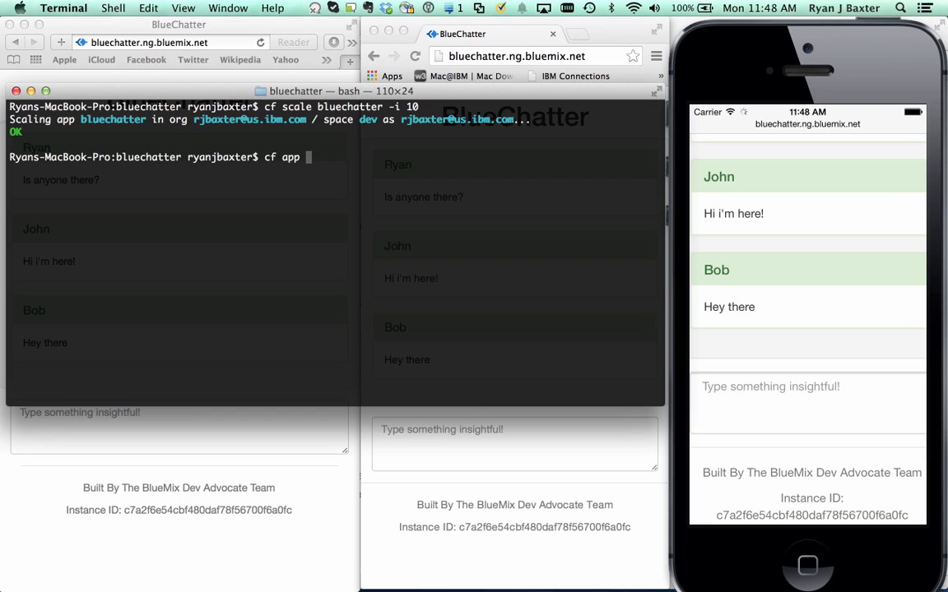
text(blue)
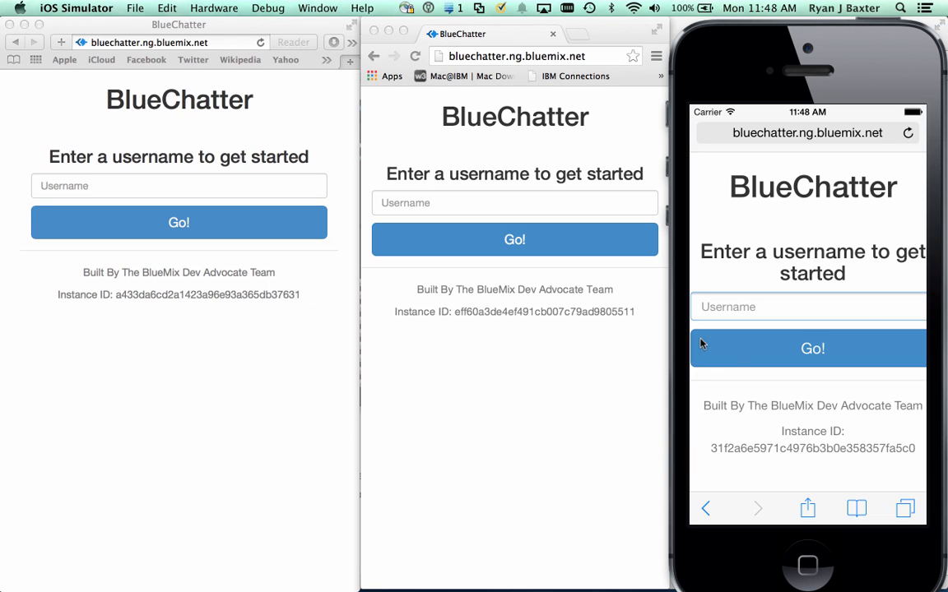
Step: Rejoin as Ryan, John and Bob, then write 'Hi there!' in Safari
click(166, 185)
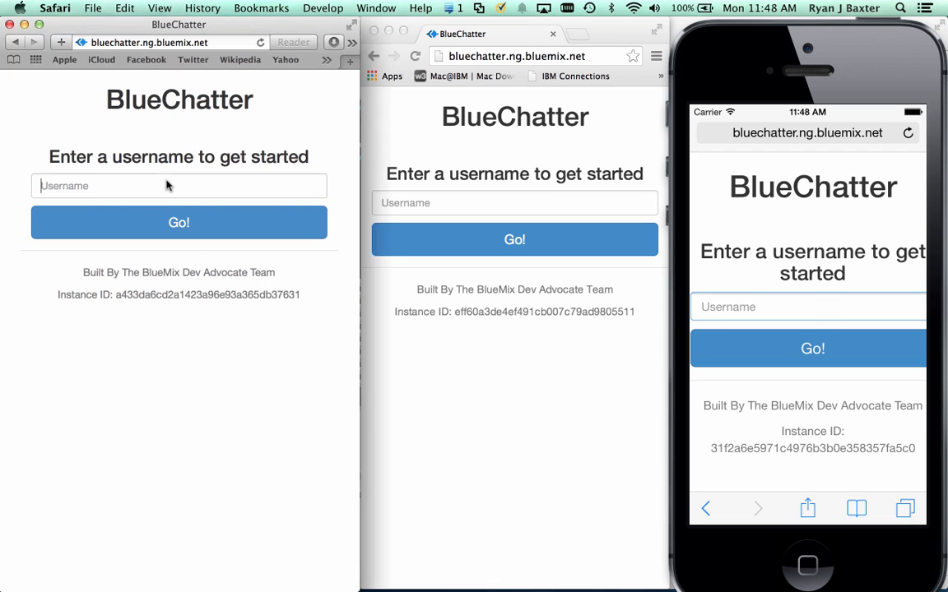
text(Ryan)
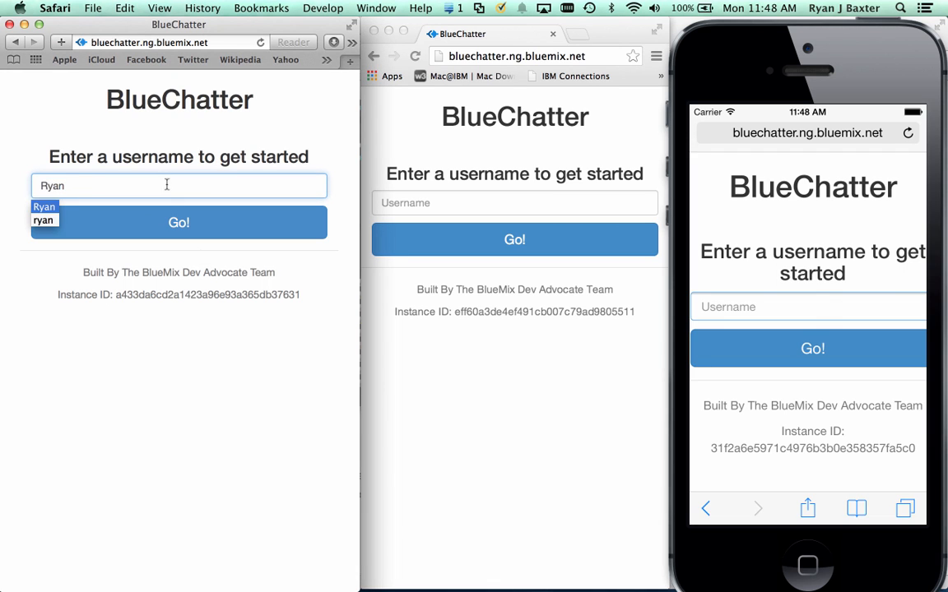
click(178, 223)
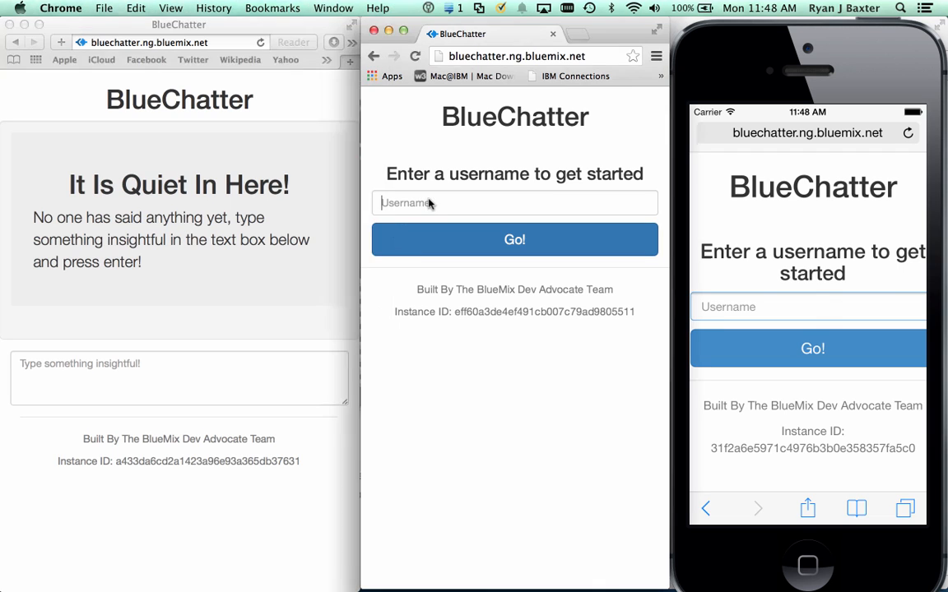
text(John)
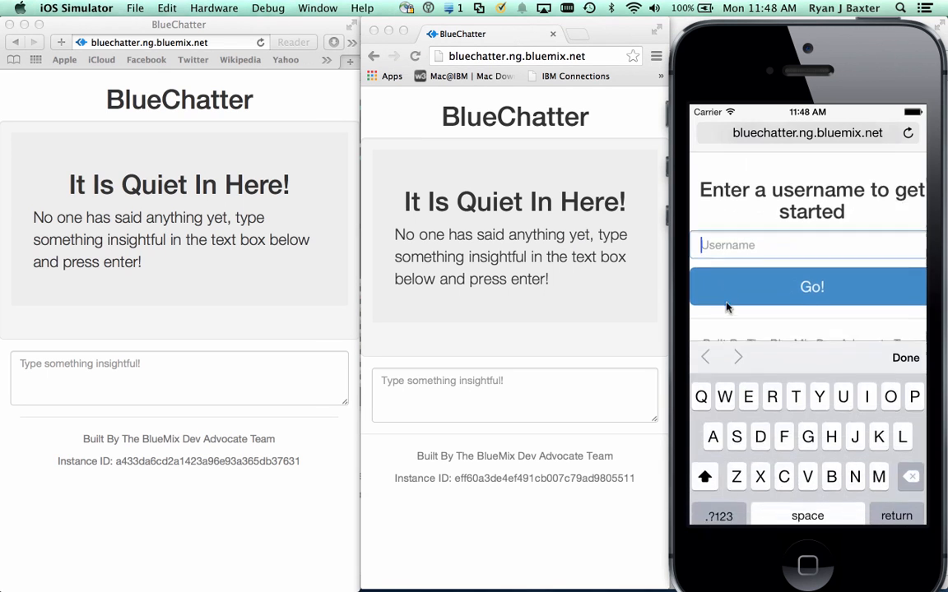
text(Bo)
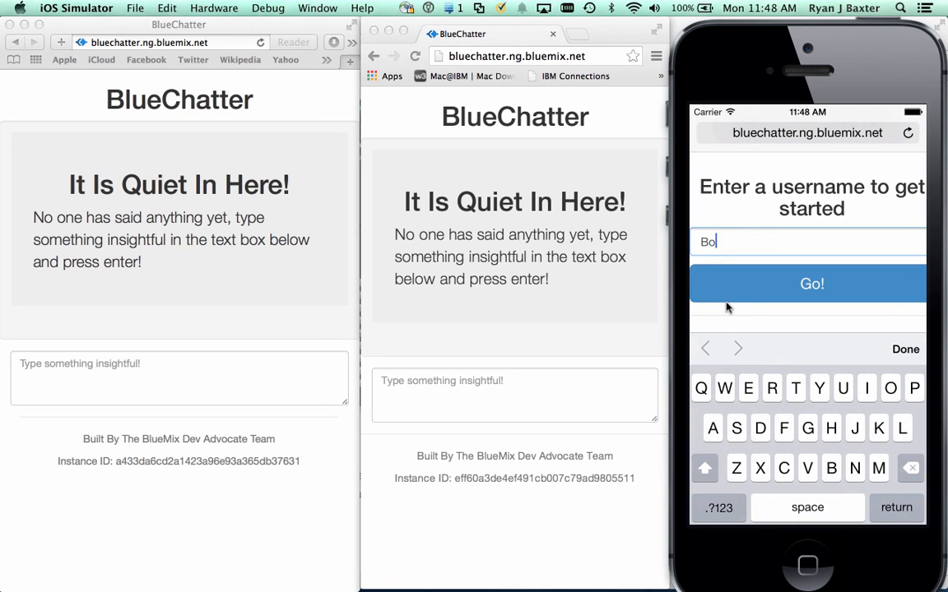
click(810, 284)
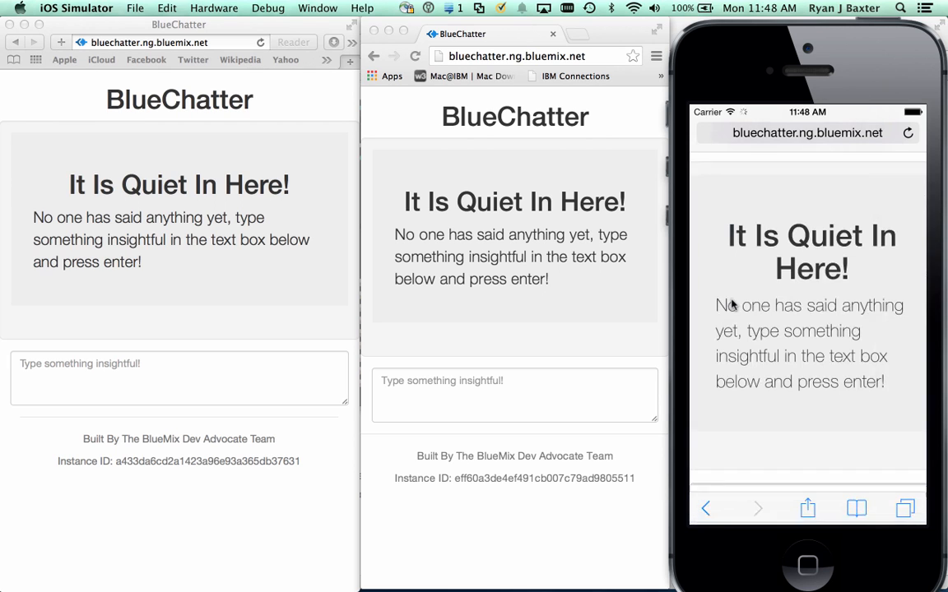
click(178, 380)
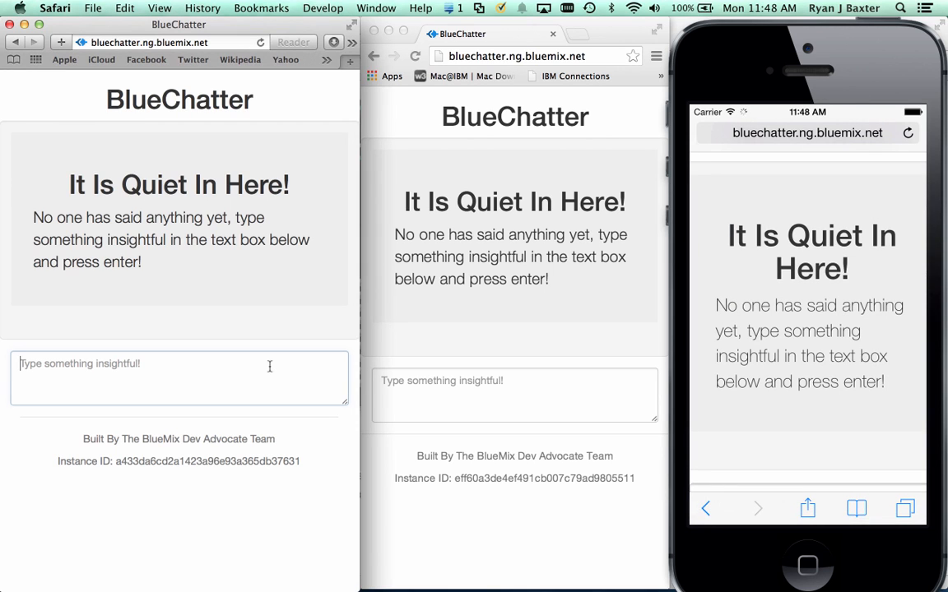
text(Hi the)
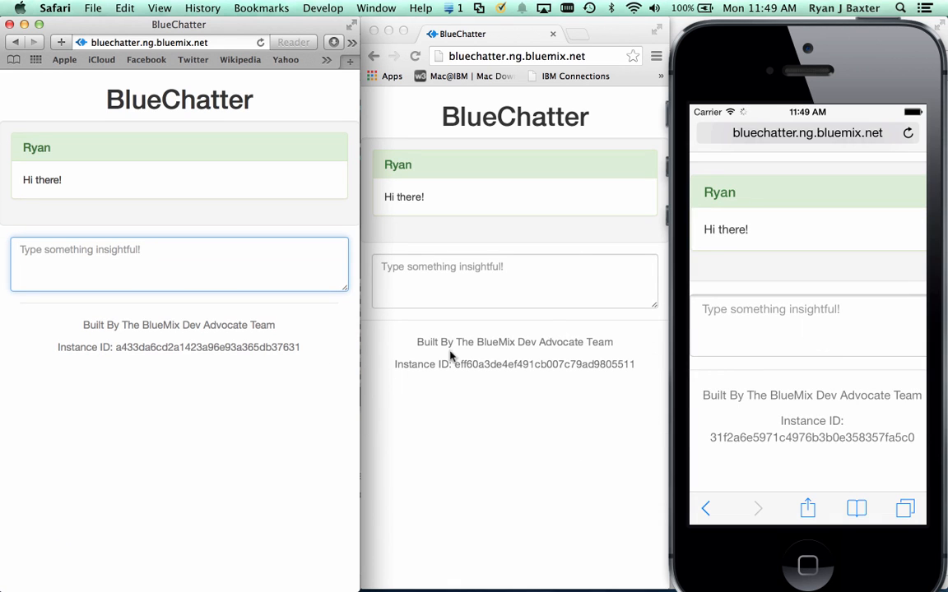
mouse_move(374, 379)
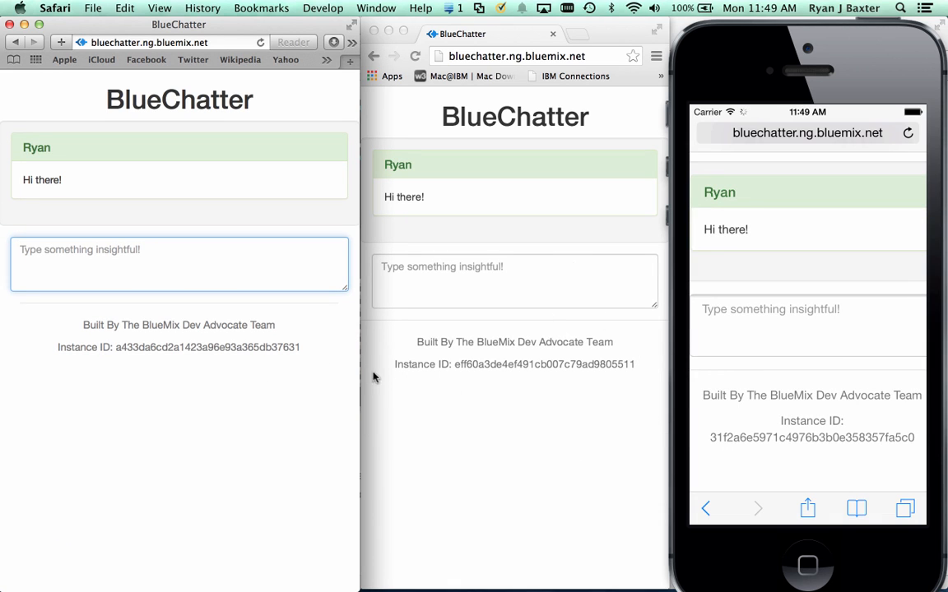
mouse_move(523, 187)
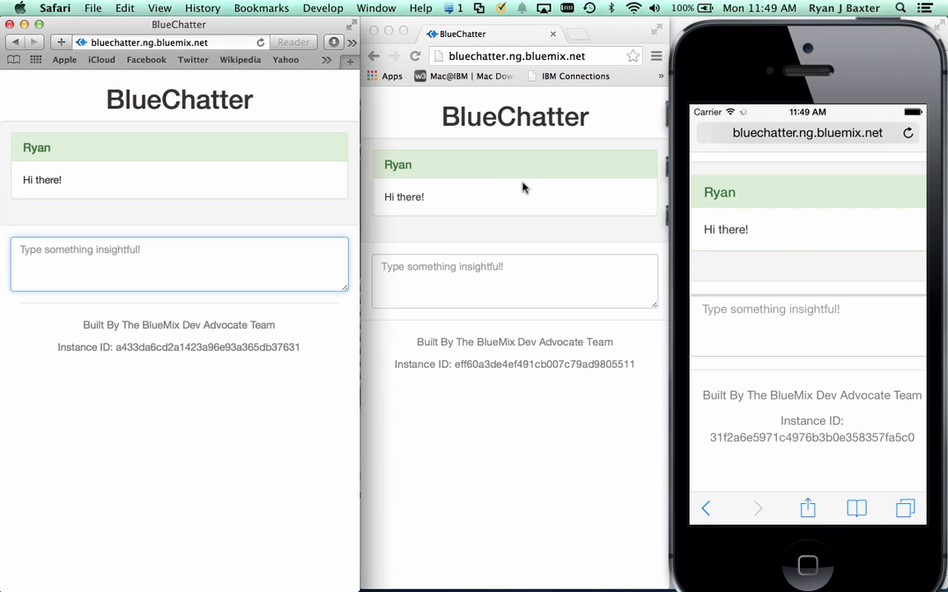
mouse_move(519, 214)
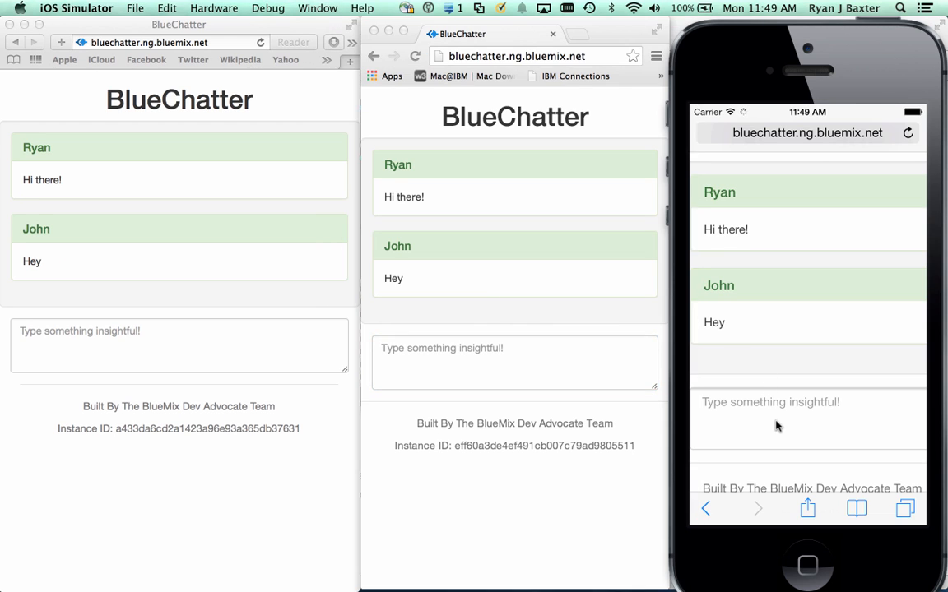
Step: Post Bob's 'Hi' from the iOS Simulator chat box so it syncs to all clients
click(786, 414)
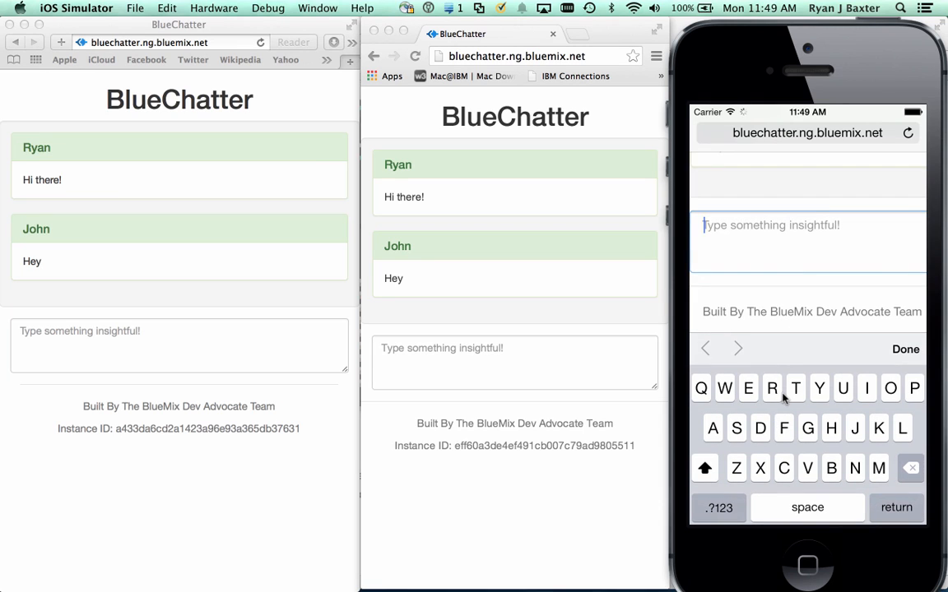
text(Hi)
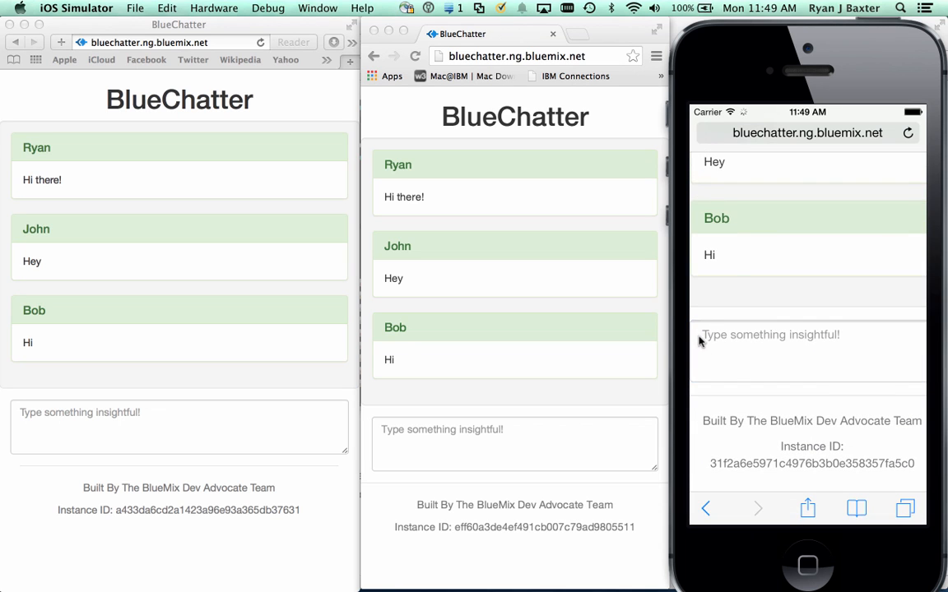
scroll(down, 3)
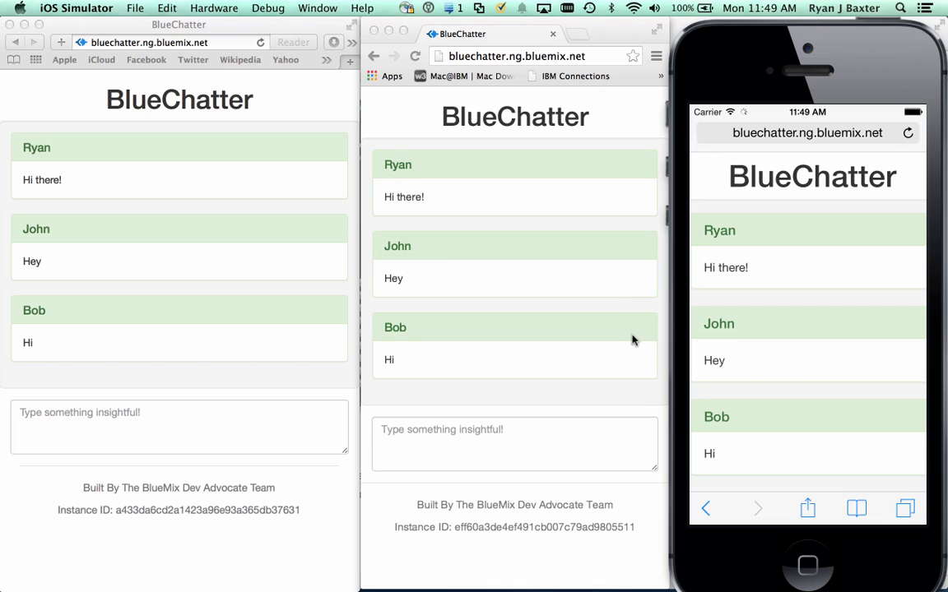
mouse_move(614, 295)
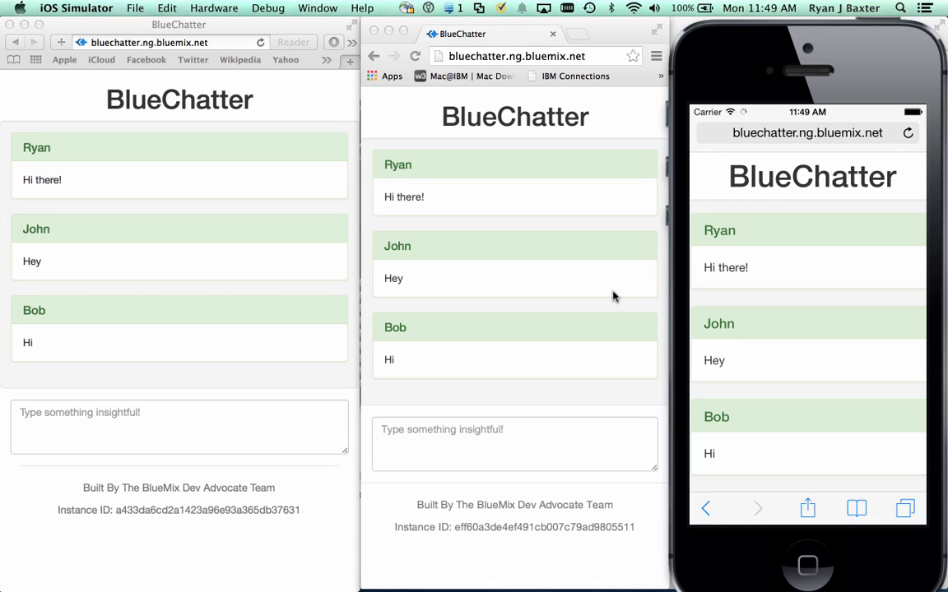